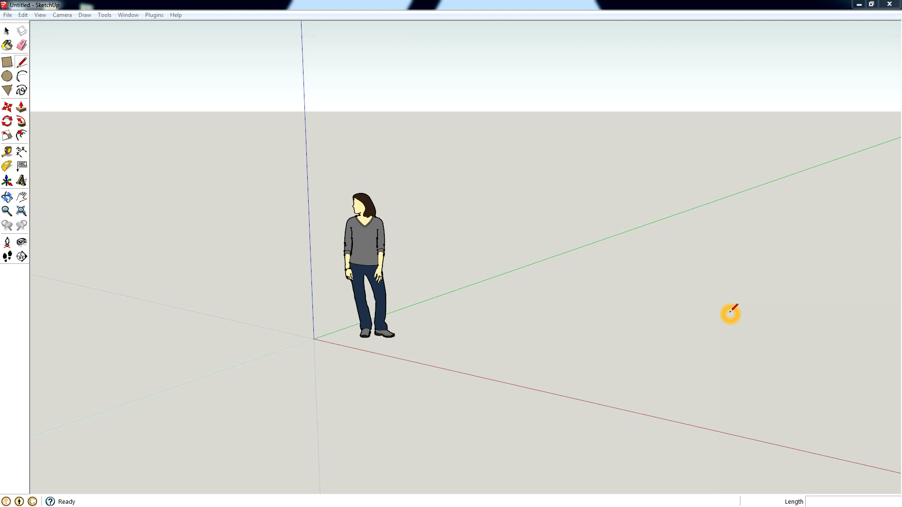
mouse_move(644, 282)
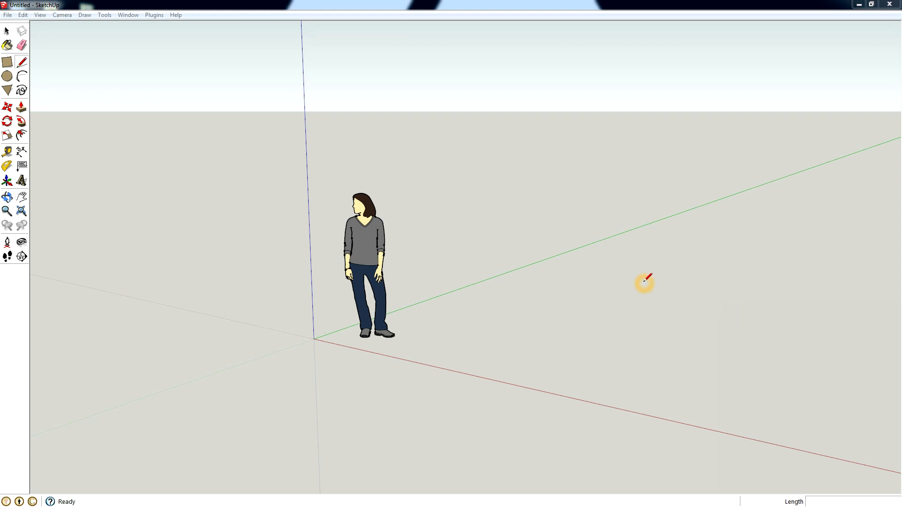
mouse_move(339, 291)
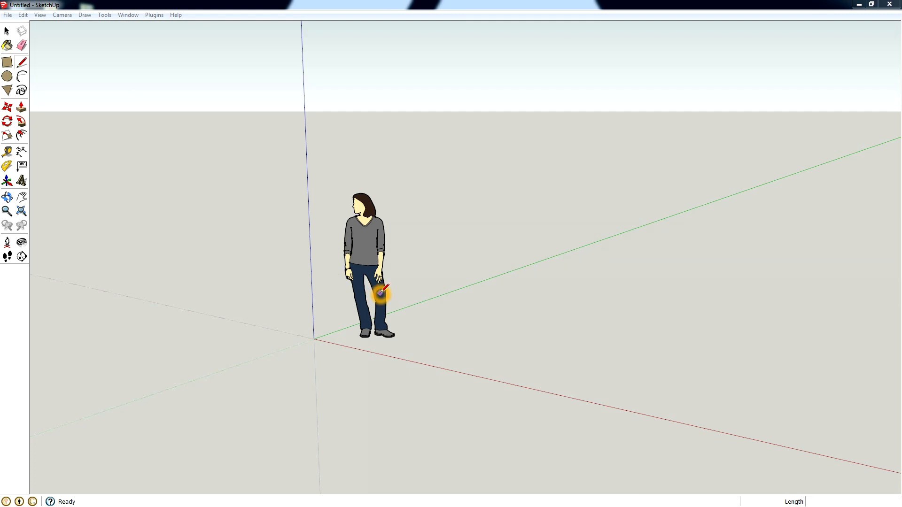
mouse_move(382, 293)
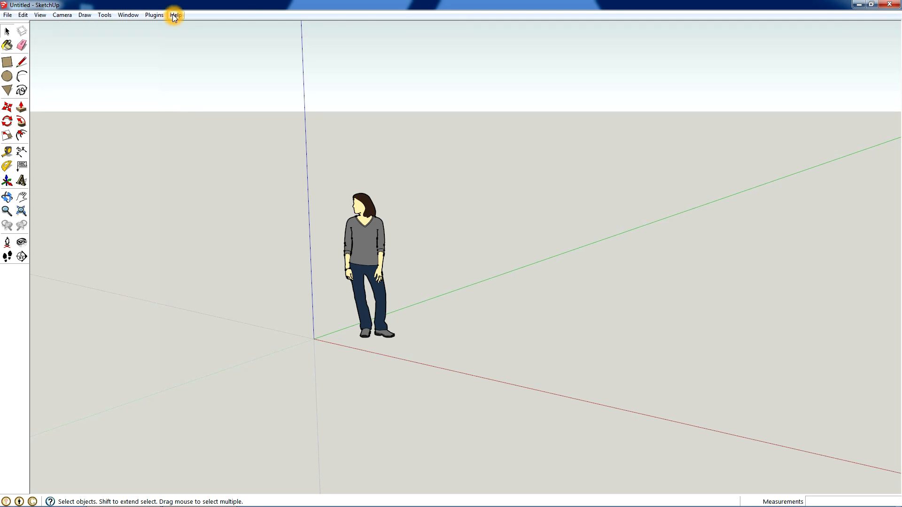
- Check SketchUp's version information from Help and select the Susan figure
click(176, 15)
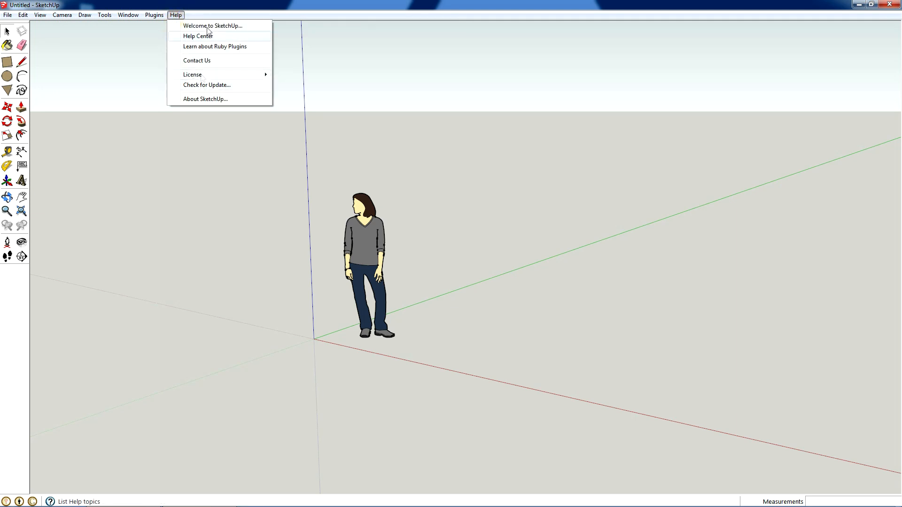
click(239, 150)
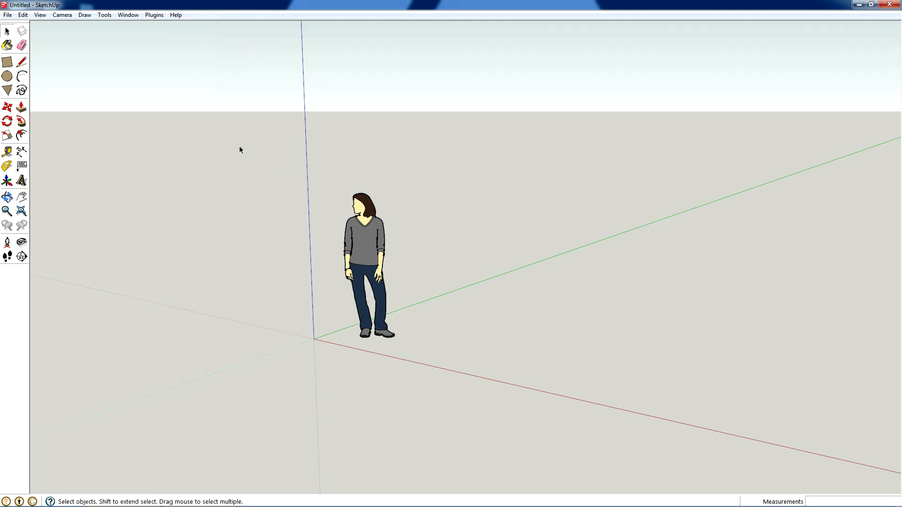
mouse_move(264, 149)
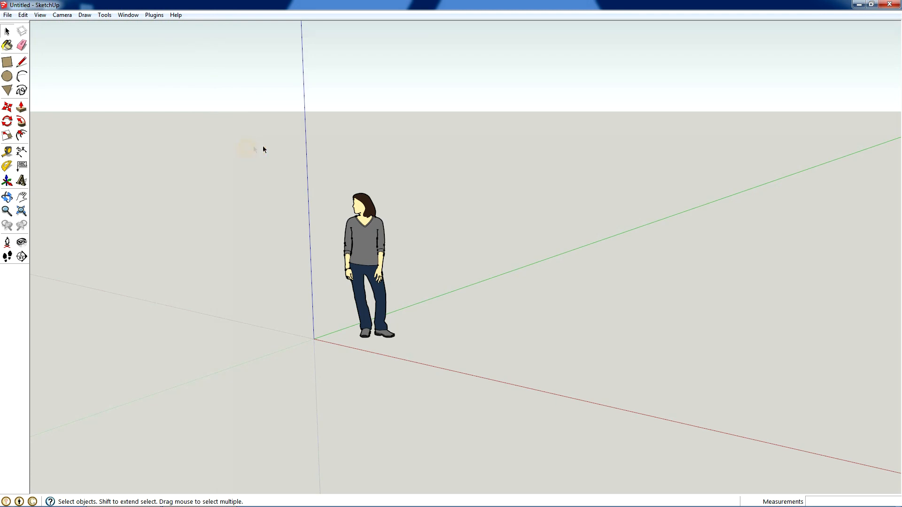
mouse_move(512, 289)
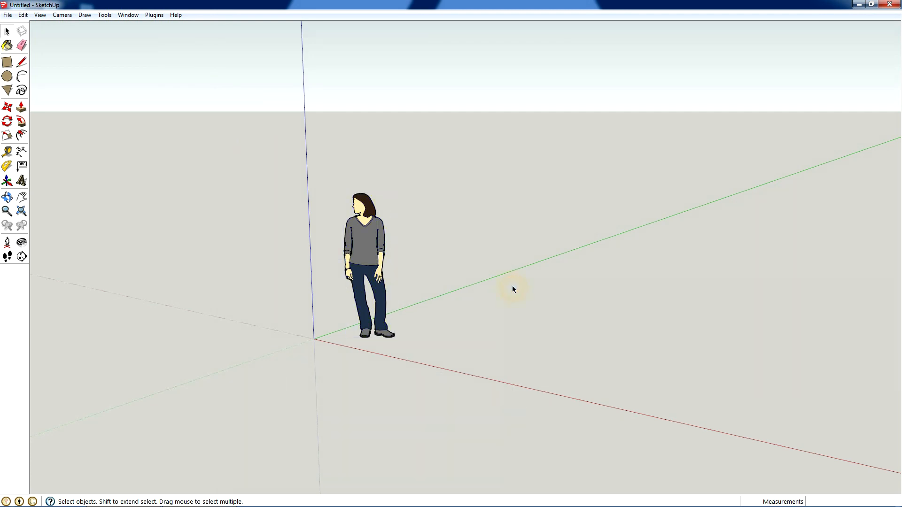
mouse_move(450, 237)
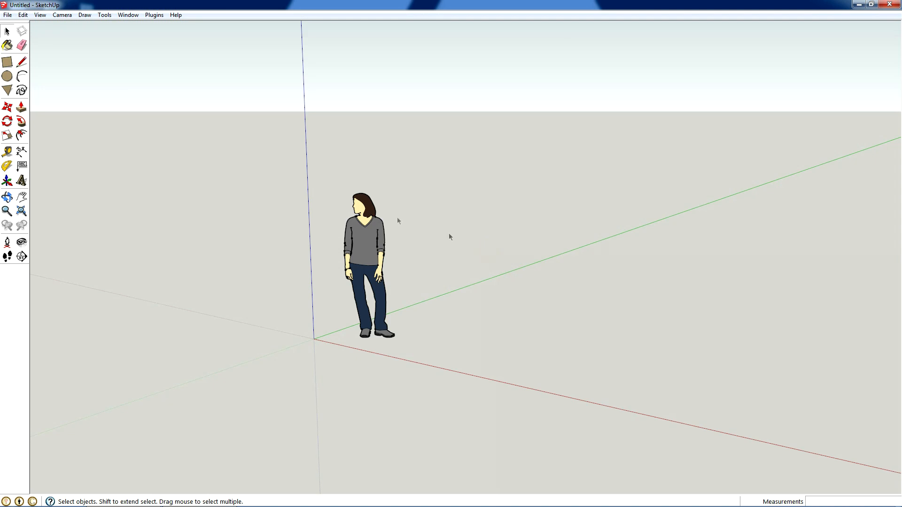
mouse_move(9, 278)
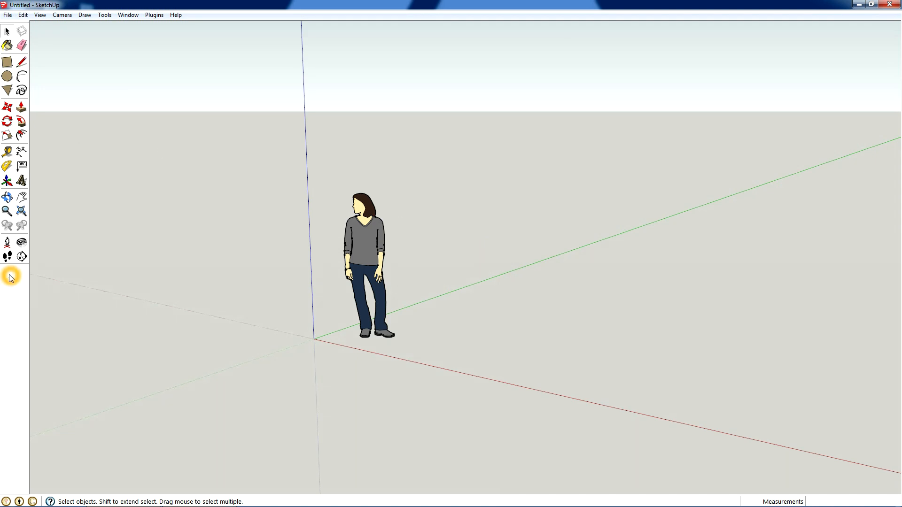
mouse_move(320, 180)
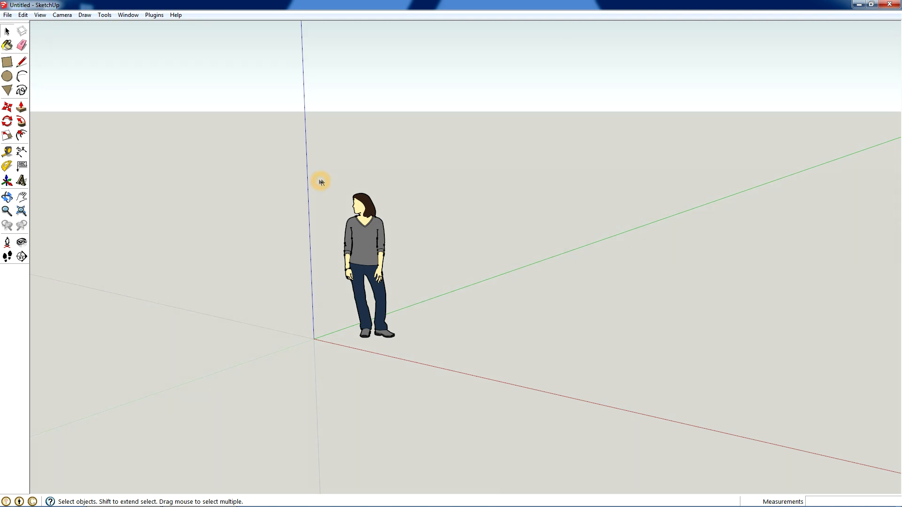
mouse_move(387, 187)
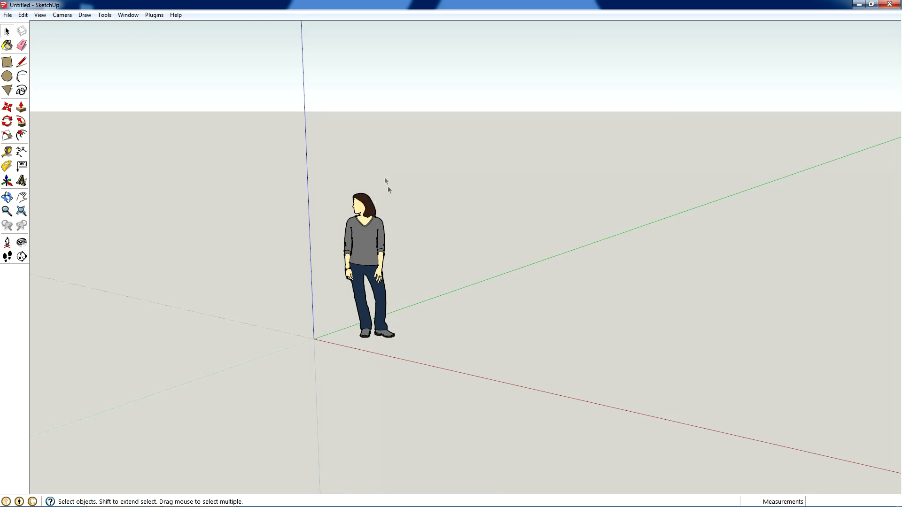
click(368, 259)
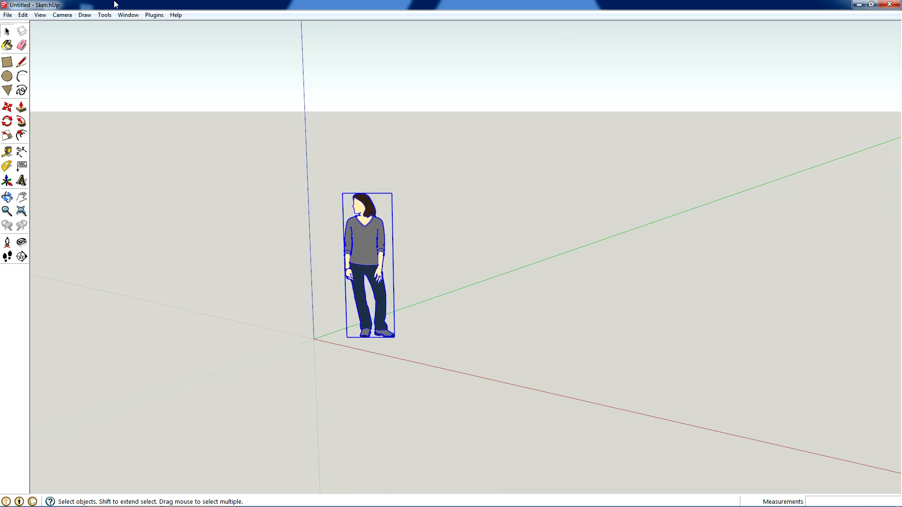
click(175, 14)
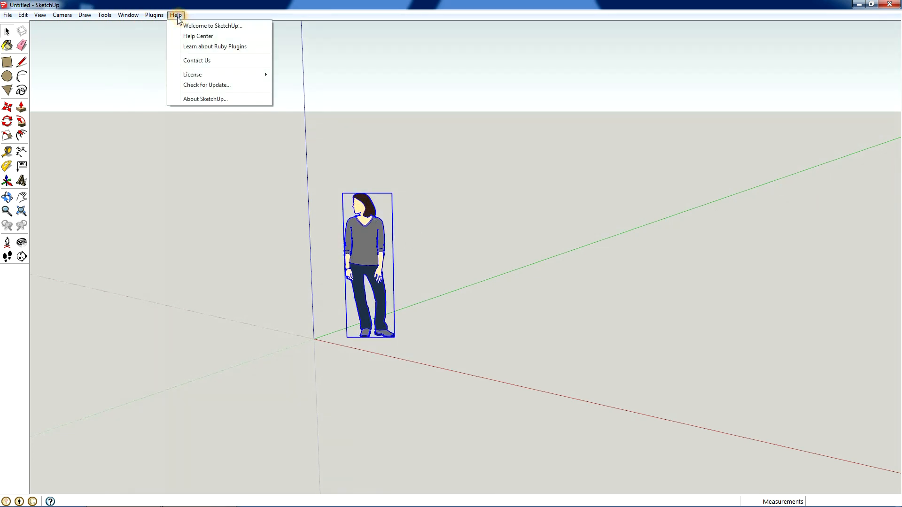
click(204, 98)
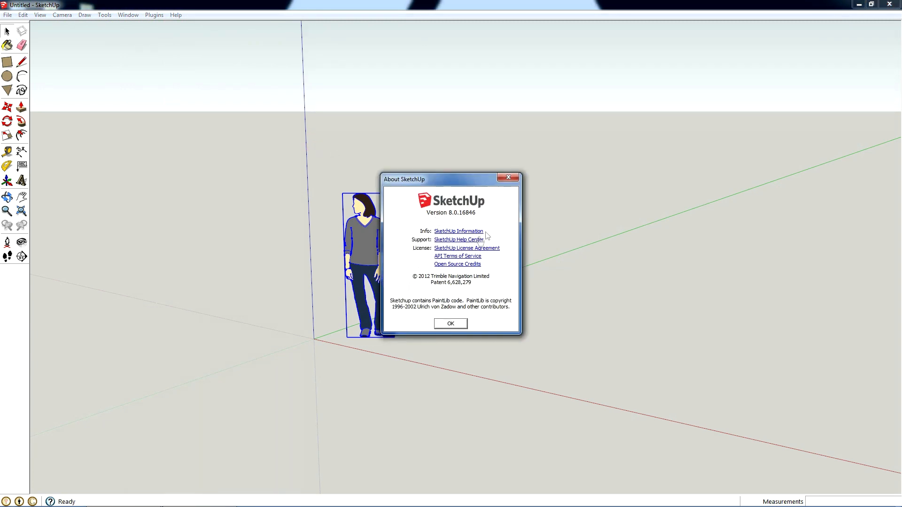
mouse_move(508, 177)
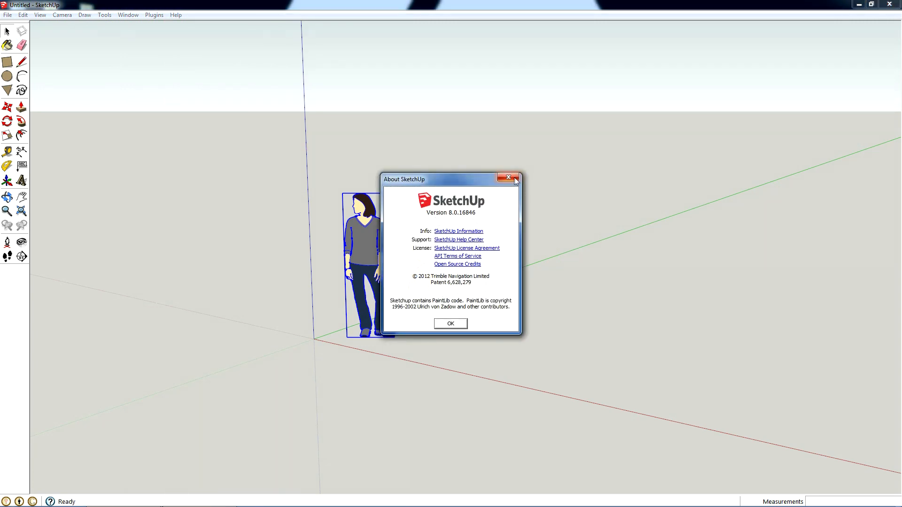
click(508, 176)
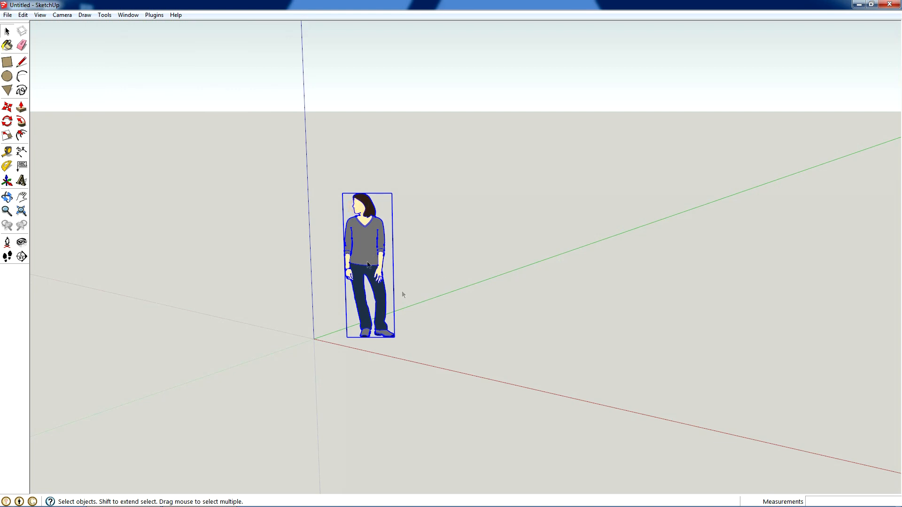
mouse_move(347, 294)
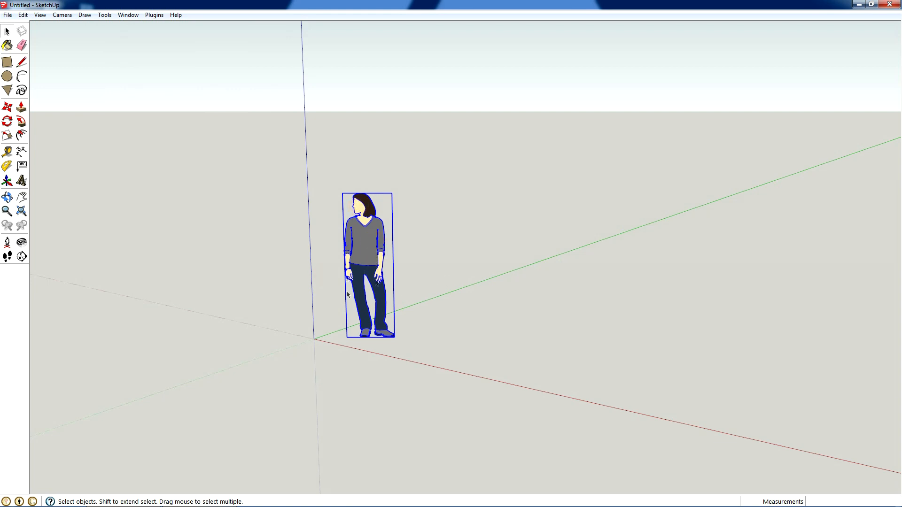
mouse_move(21, 311)
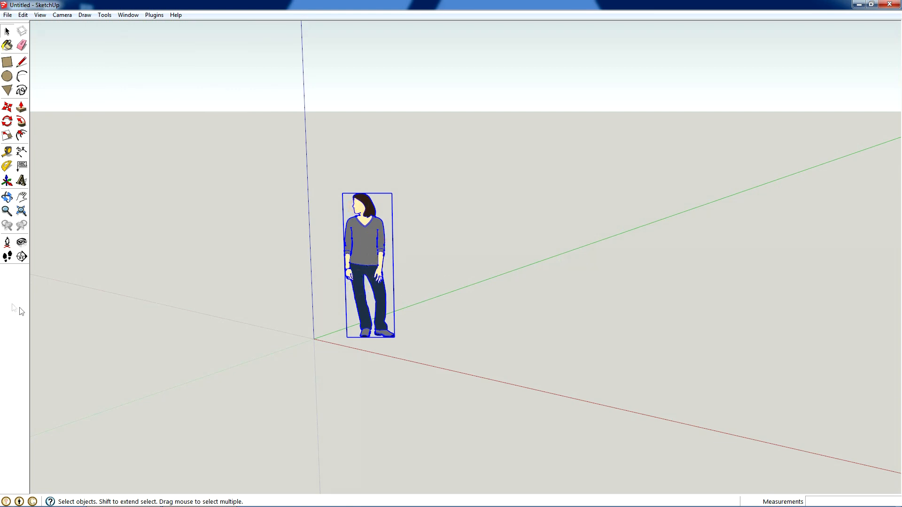
mouse_move(362, 243)
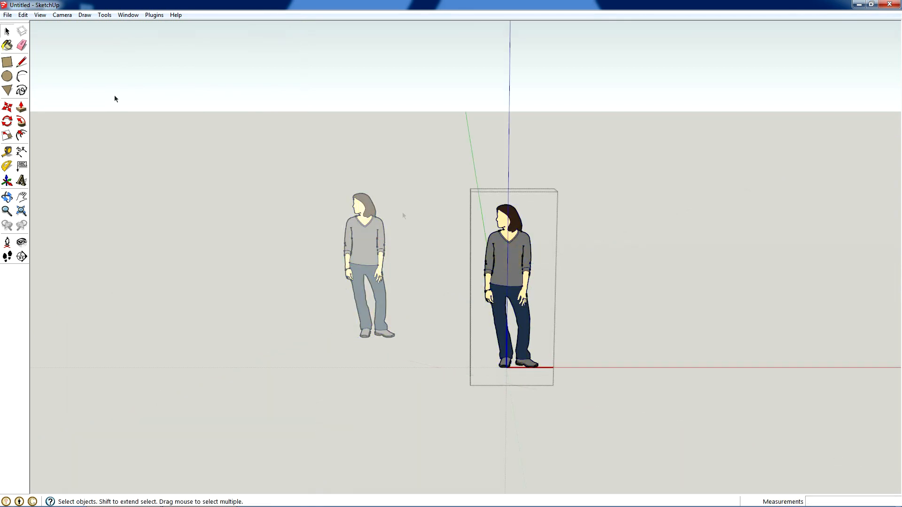
- Show the Dynamic Components toolbar via View > Toolbars
click(8, 75)
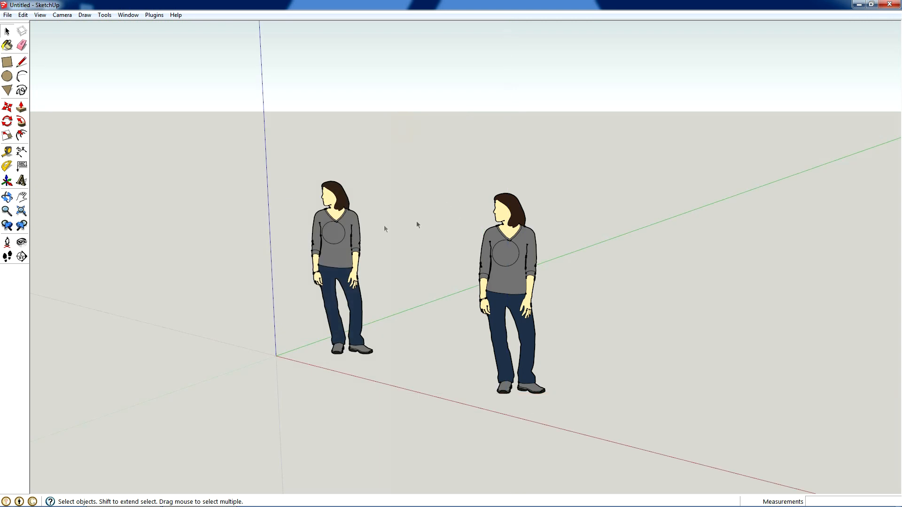
click(516, 265)
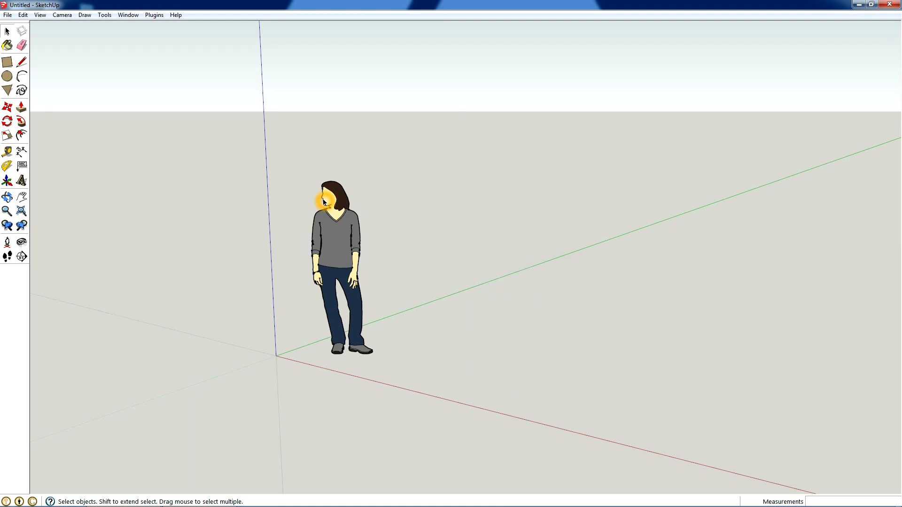
mouse_move(80, 62)
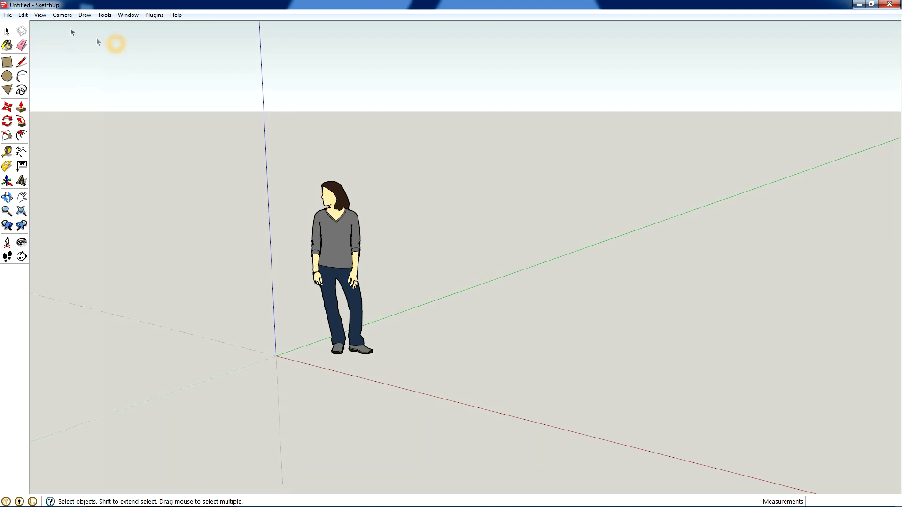
click(40, 14)
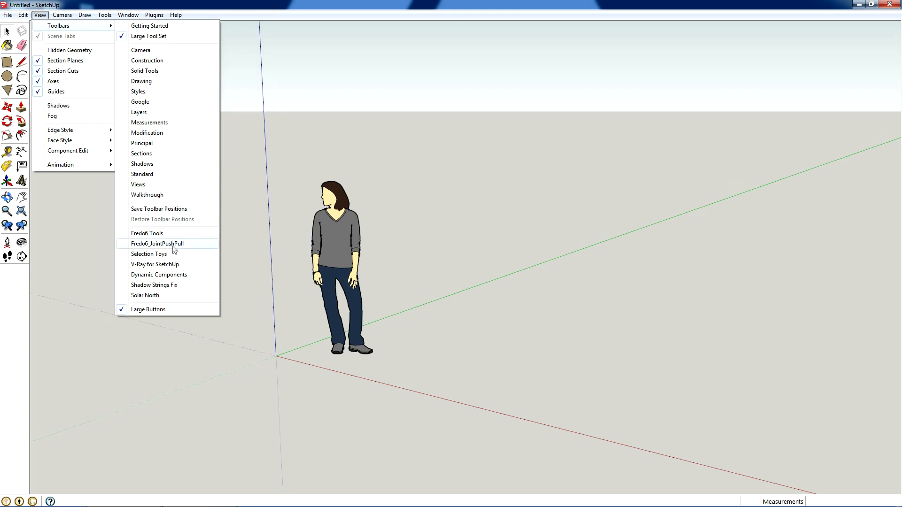
mouse_move(184, 275)
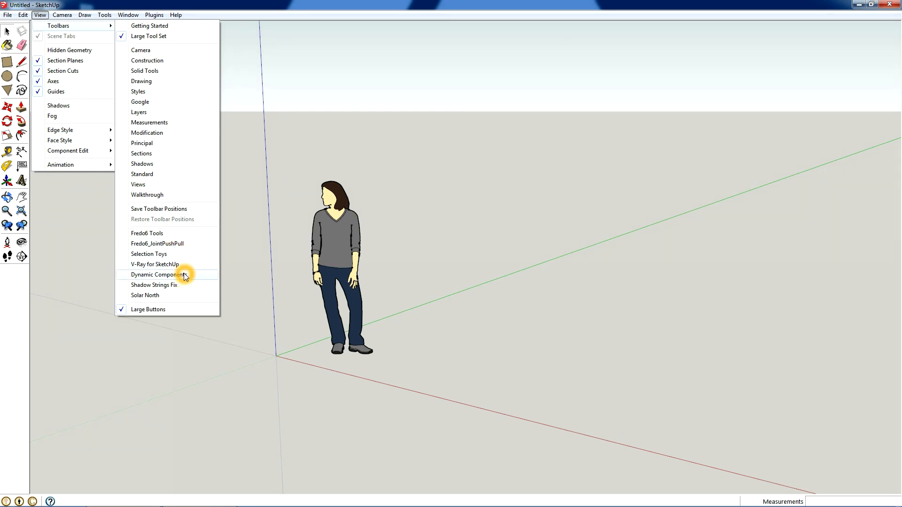
mouse_move(197, 277)
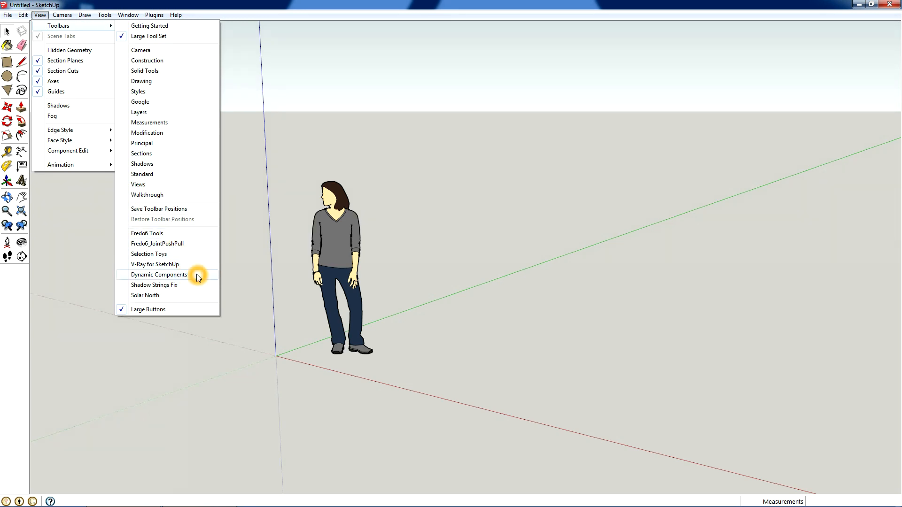
click(157, 274)
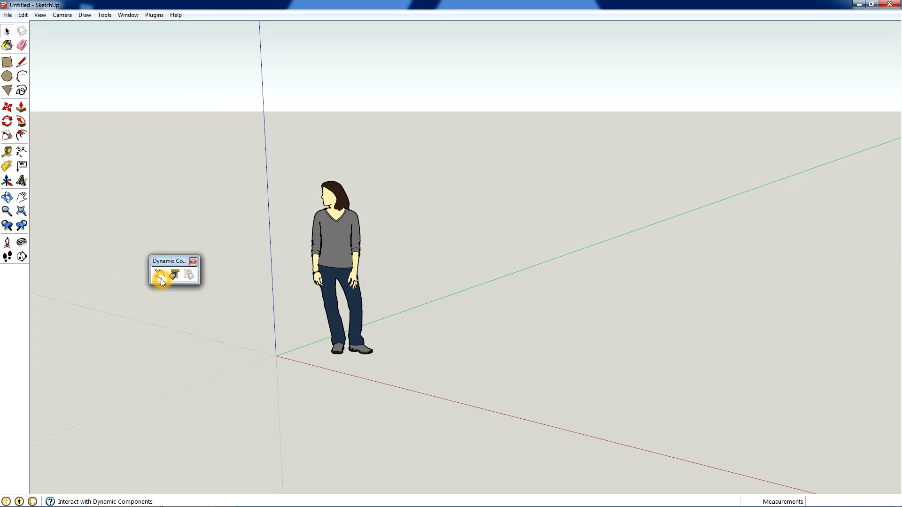
mouse_move(160, 275)
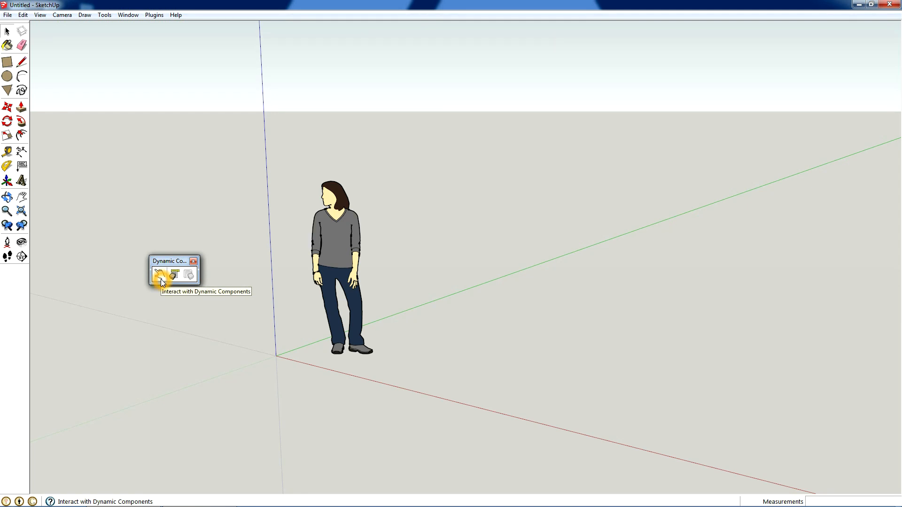
mouse_move(174, 278)
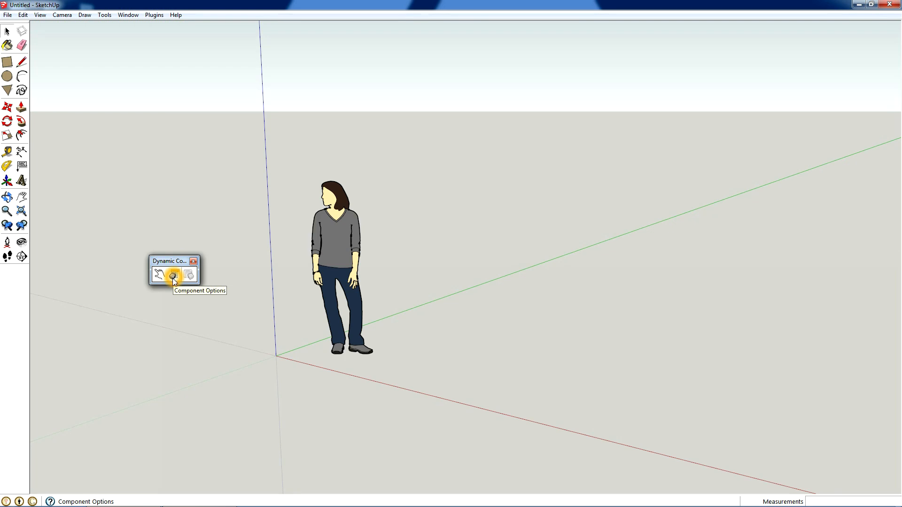
mouse_move(188, 276)
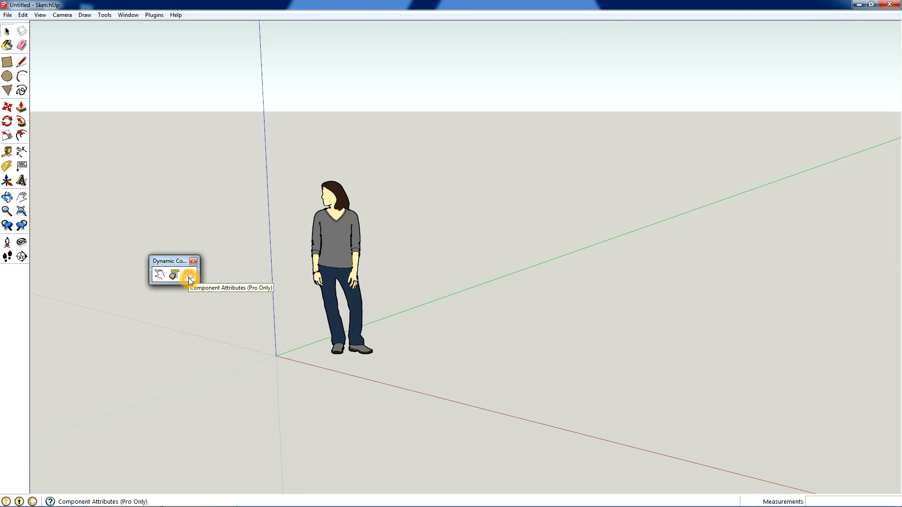
mouse_move(173, 274)
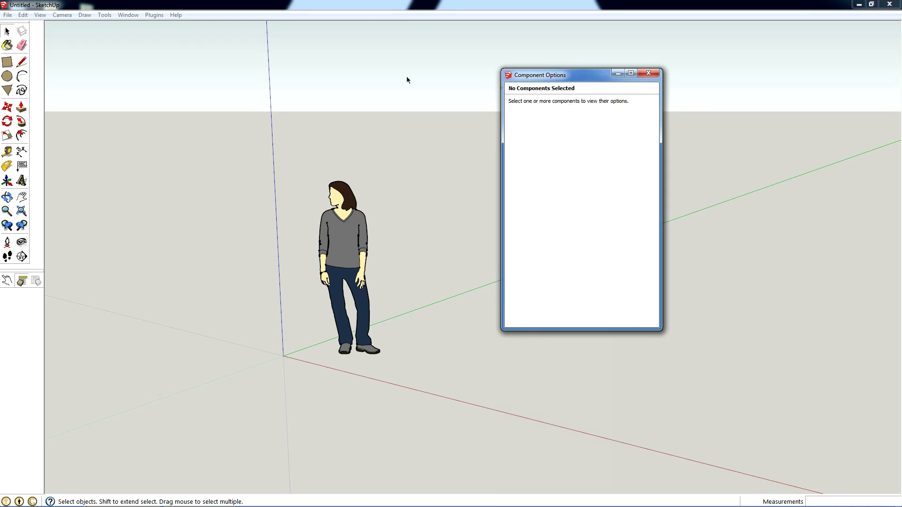
mouse_move(345, 197)
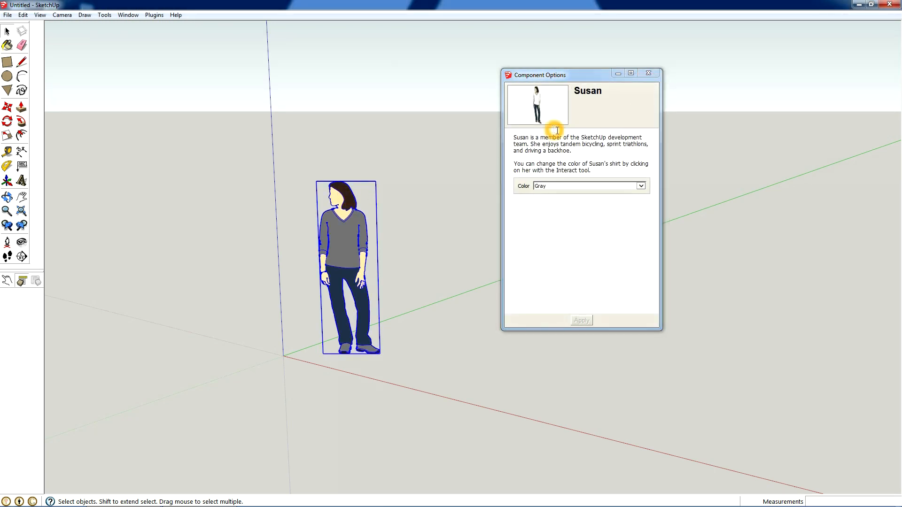
mouse_move(610, 171)
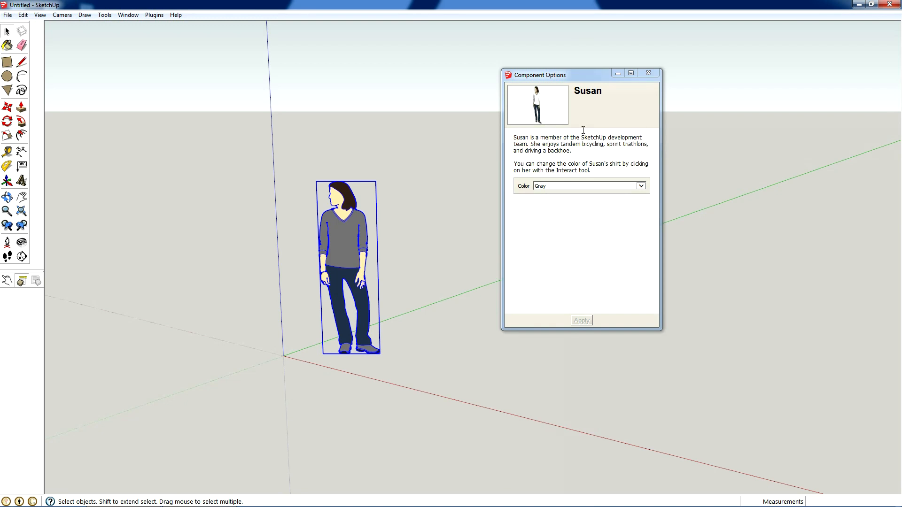
mouse_move(603, 198)
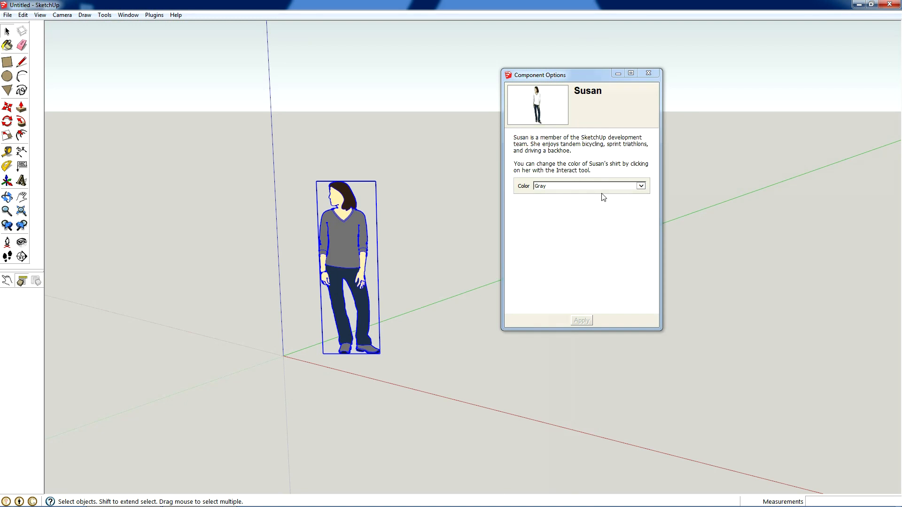
- Set Susan's shirt Color to Red and apply, then choose Teal
click(640, 185)
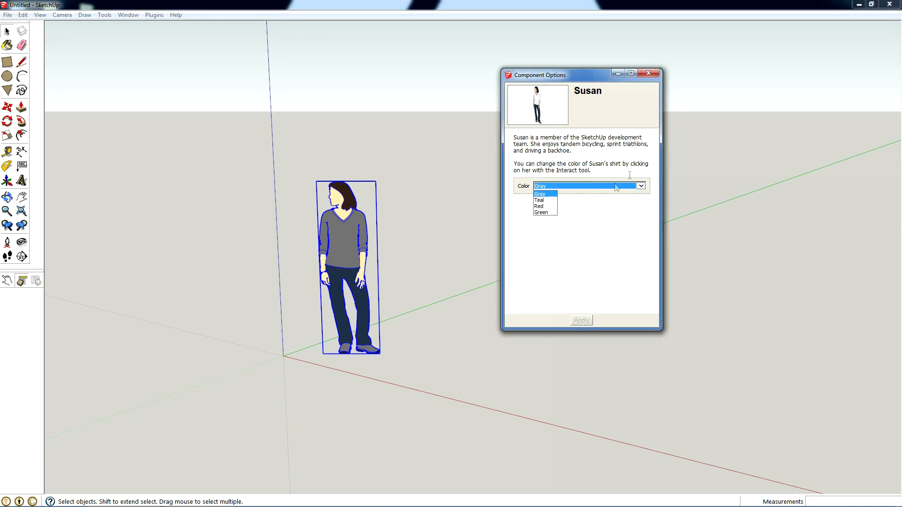
click(539, 206)
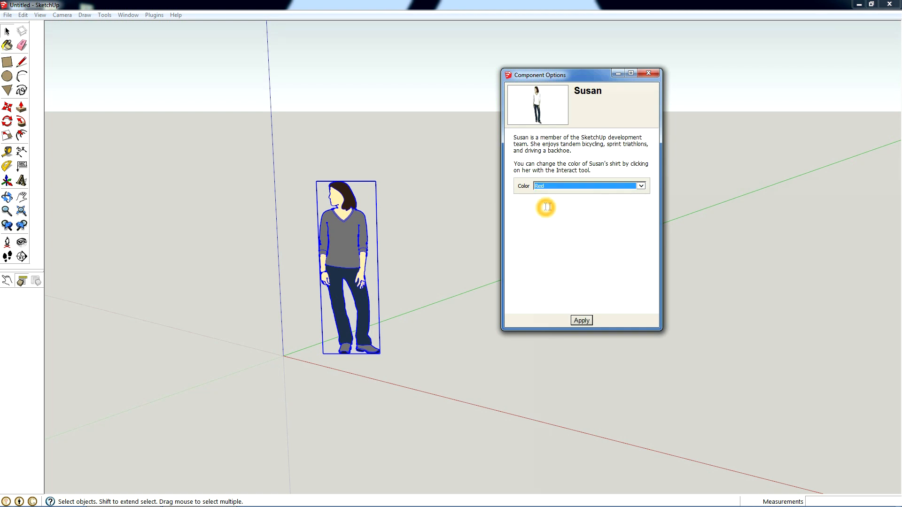
click(581, 320)
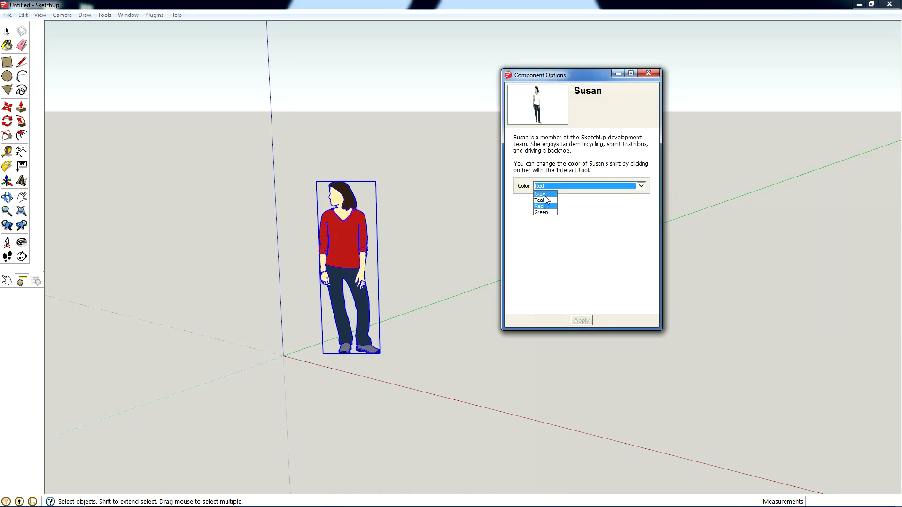
click(539, 200)
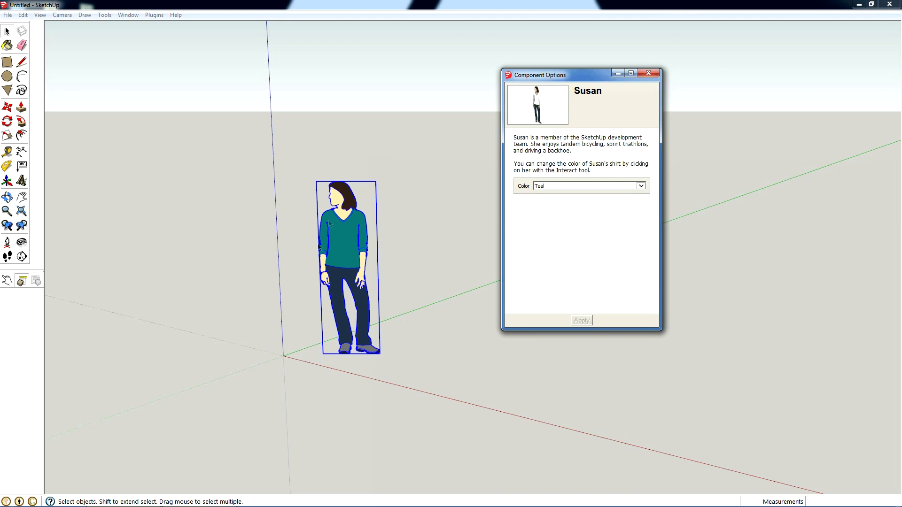
mouse_move(292, 241)
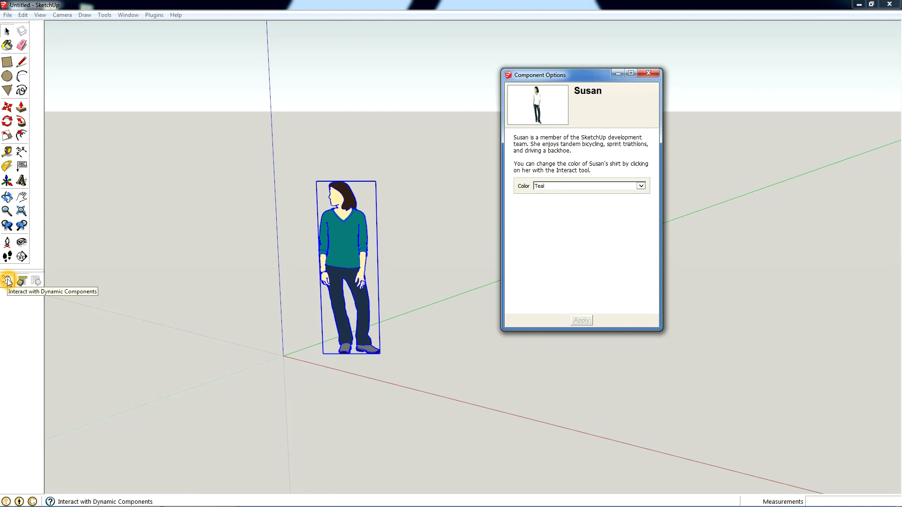
mouse_move(345, 232)
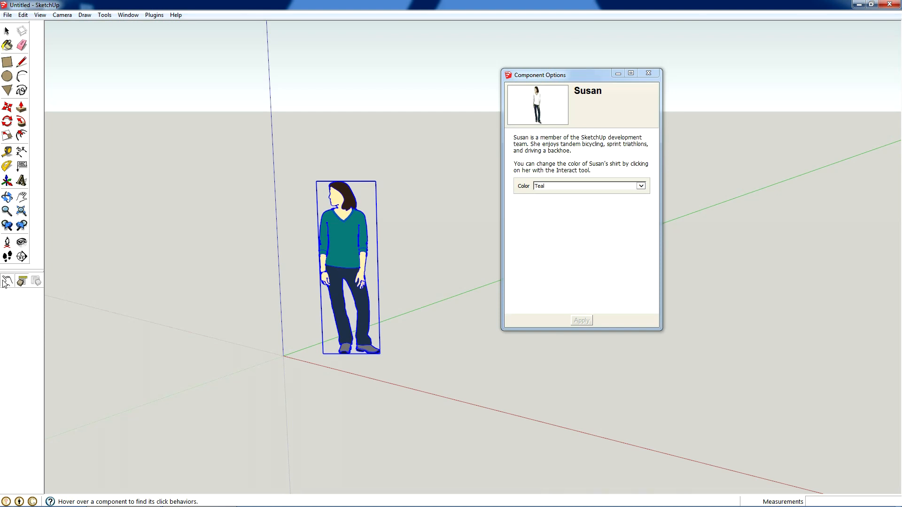
mouse_move(7, 284)
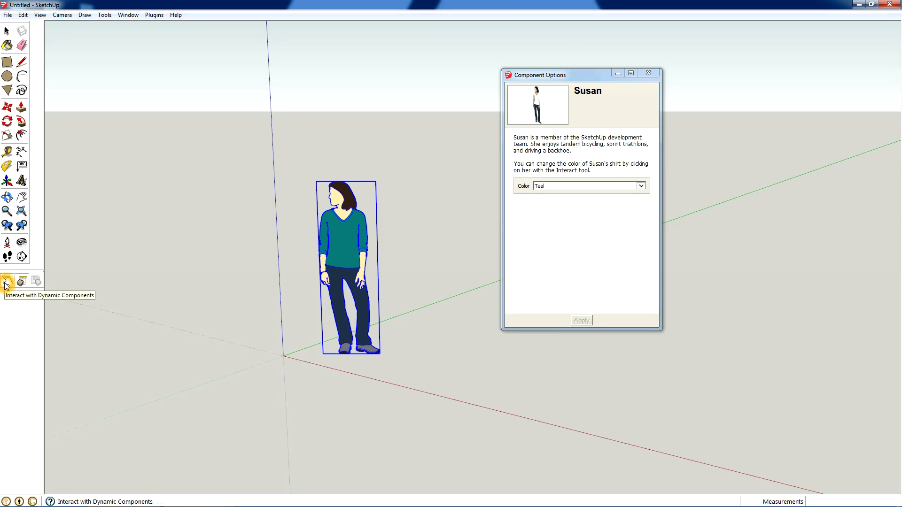
- Click Susan's shirt repeatedly to cycle Red, Gray, Teal and back to Gray
click(343, 241)
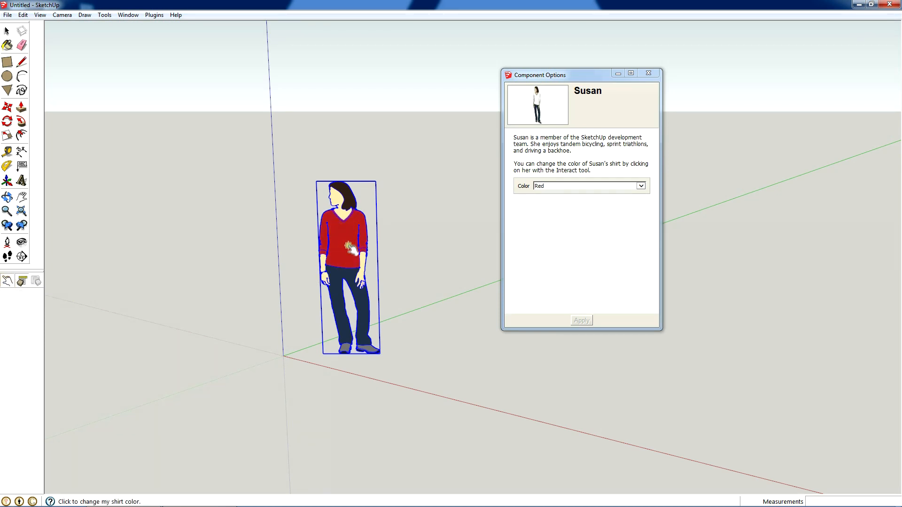
click(345, 242)
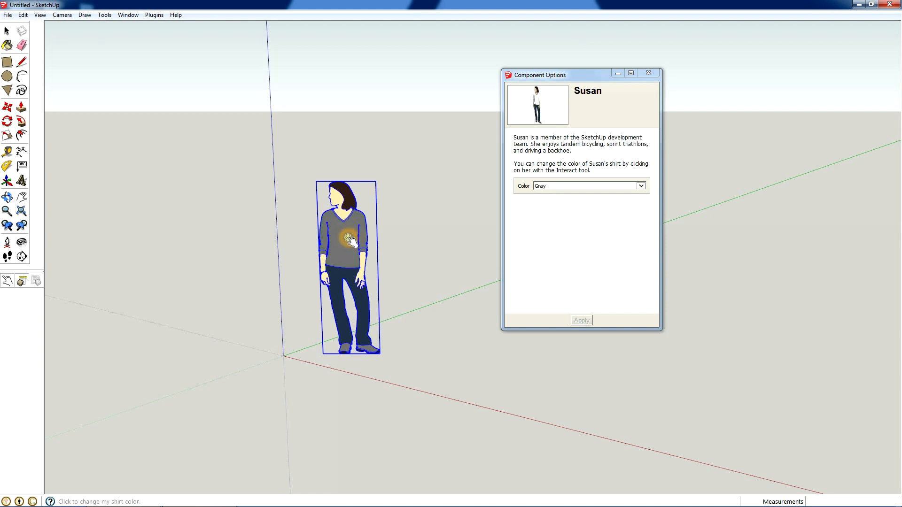
click(347, 244)
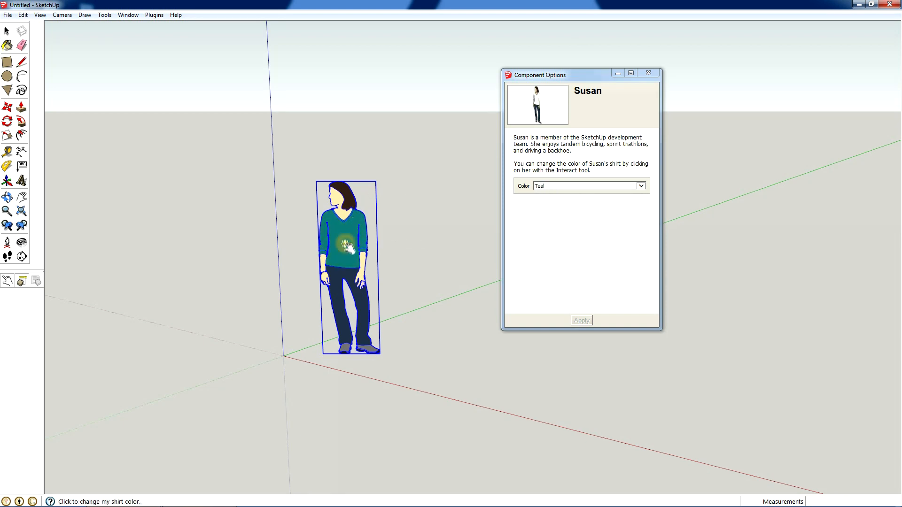
click(346, 242)
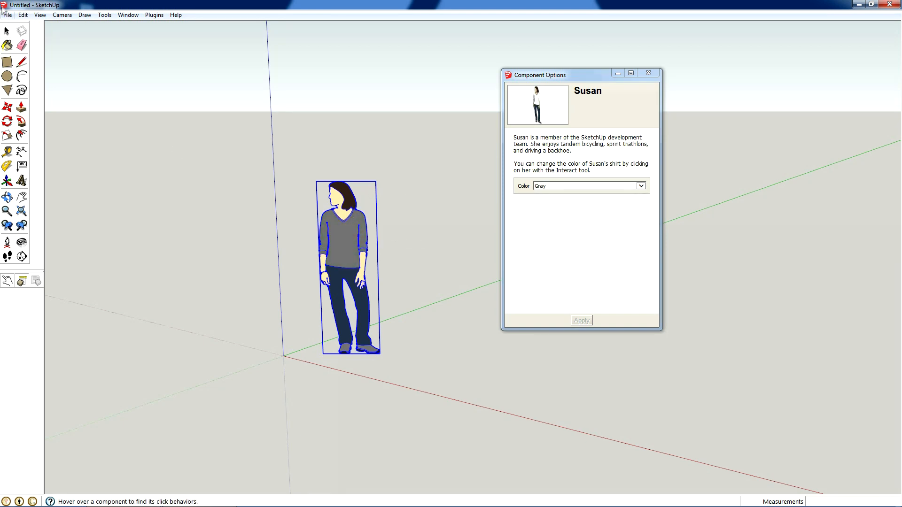
click(346, 223)
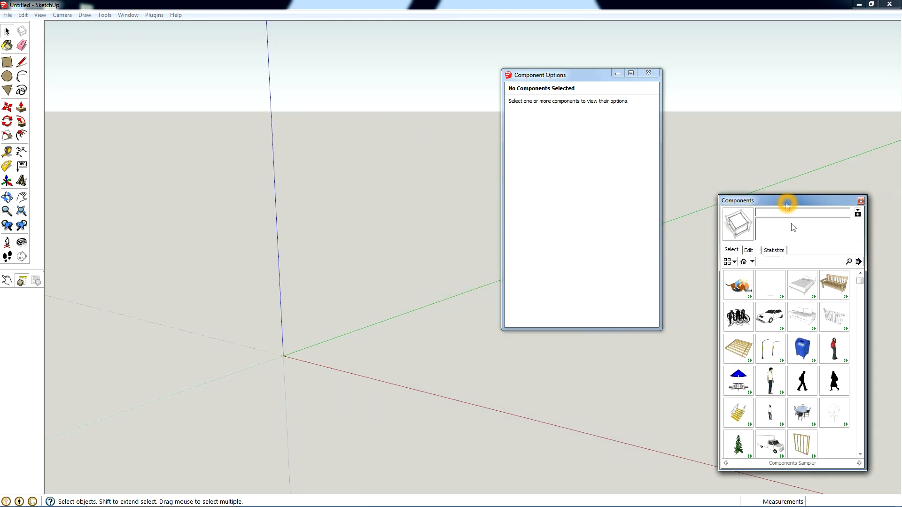
mouse_move(802, 446)
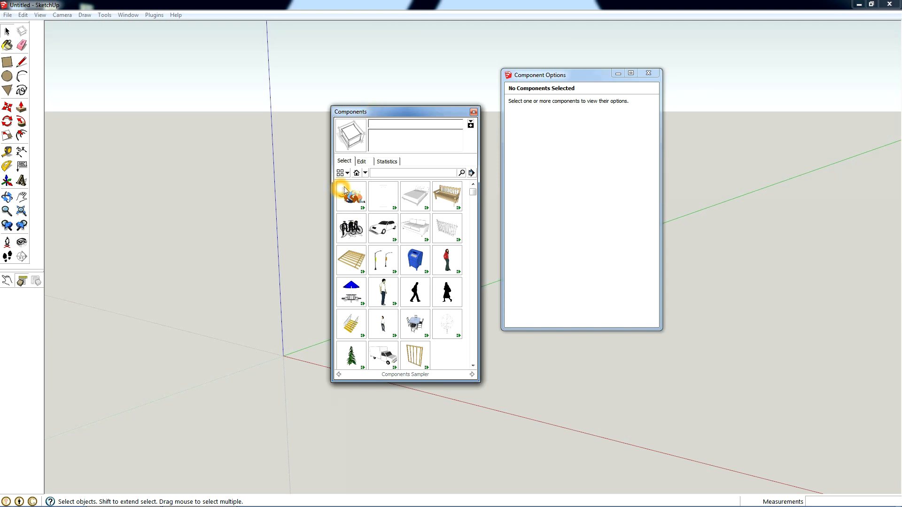
mouse_move(349, 198)
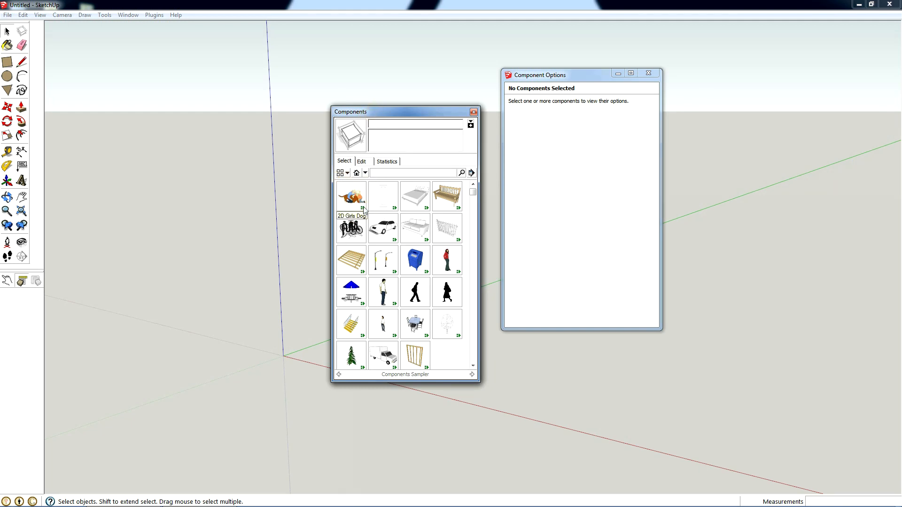
mouse_move(384, 229)
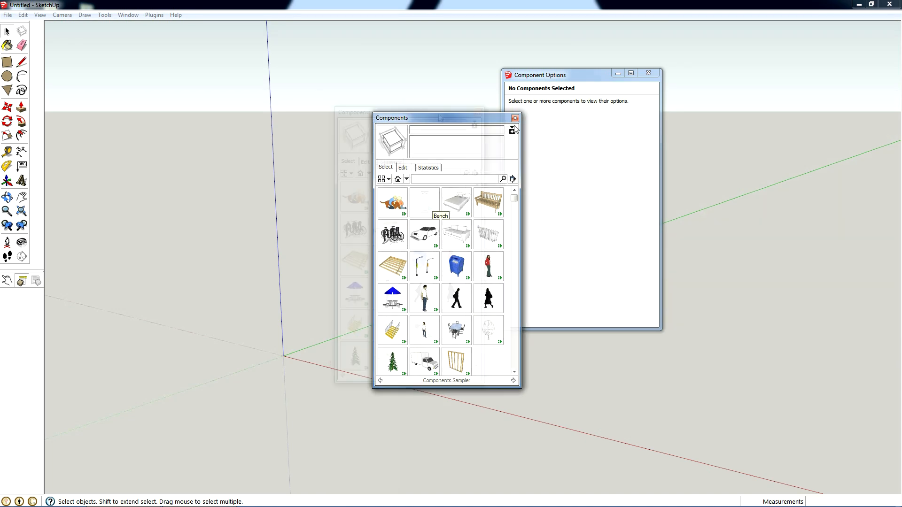
- Pick the wooden high-back Bench from the Components Sampler
click(487, 202)
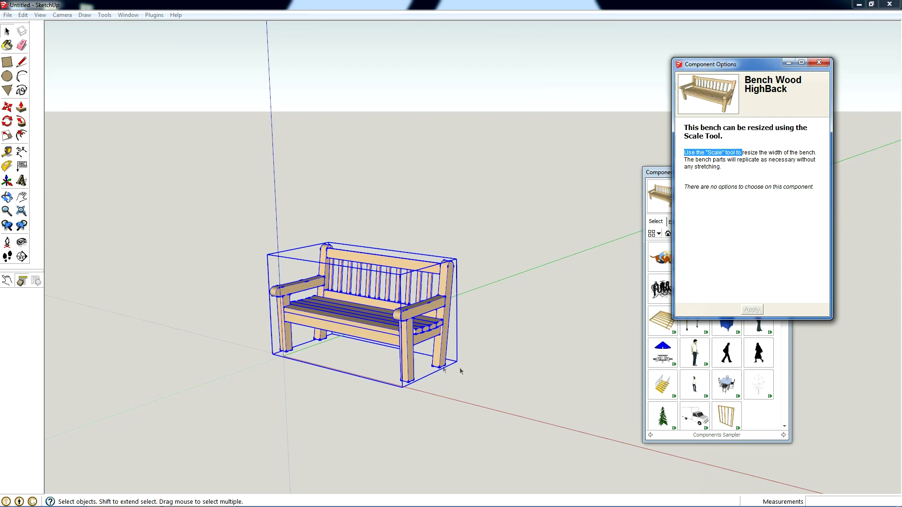
- Deselect, then reselect the bench to show its Component Options
click(512, 341)
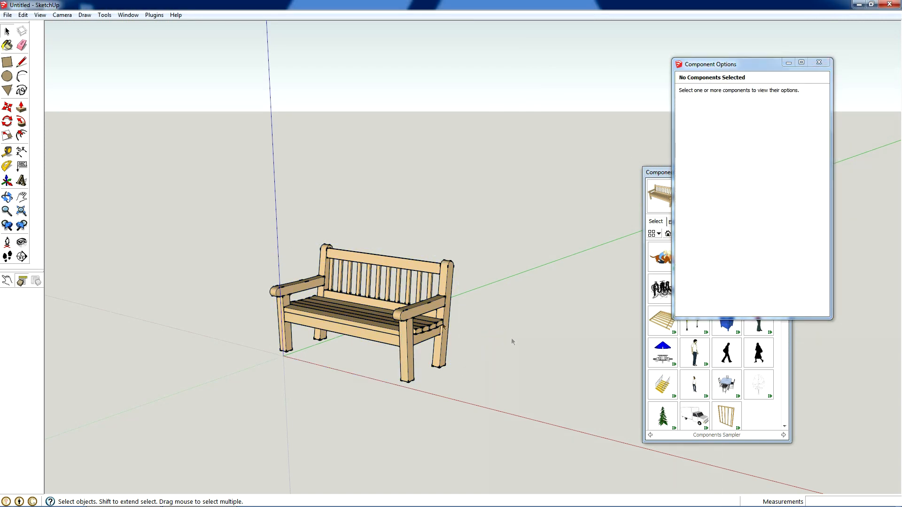
click(374, 299)
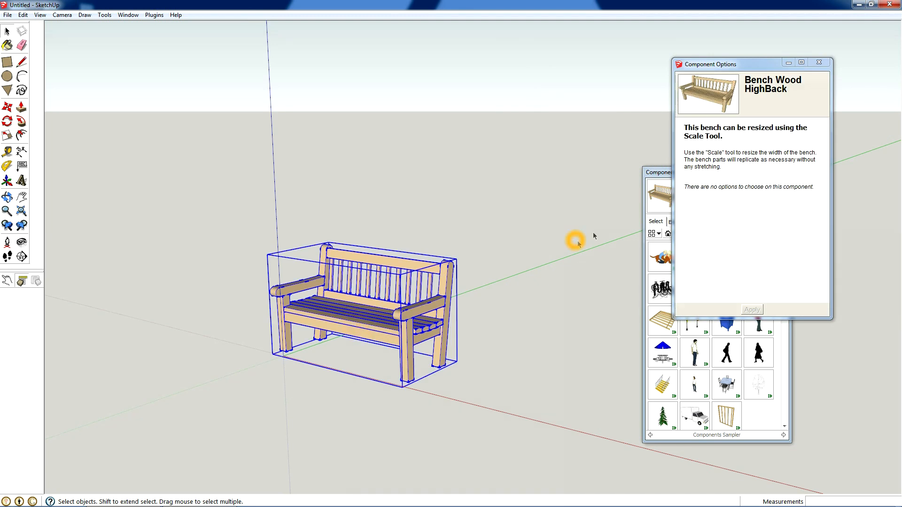
mouse_move(372, 234)
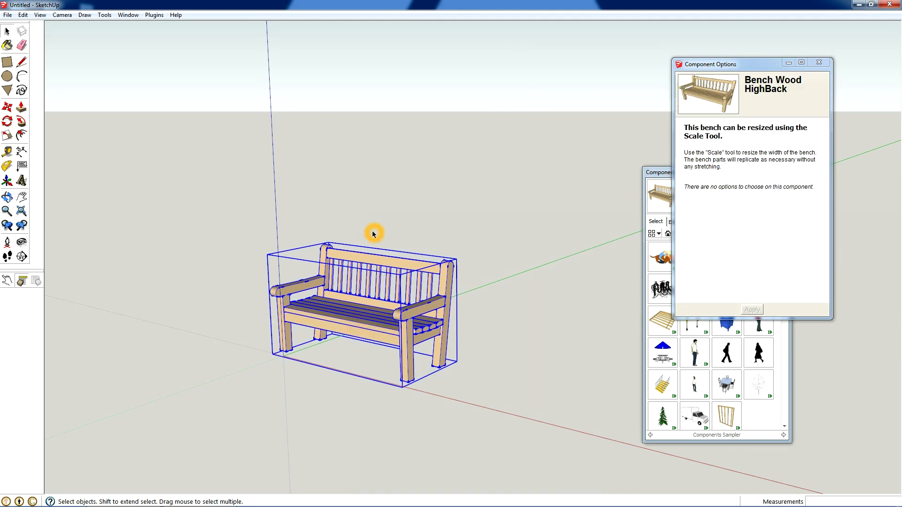
mouse_move(365, 221)
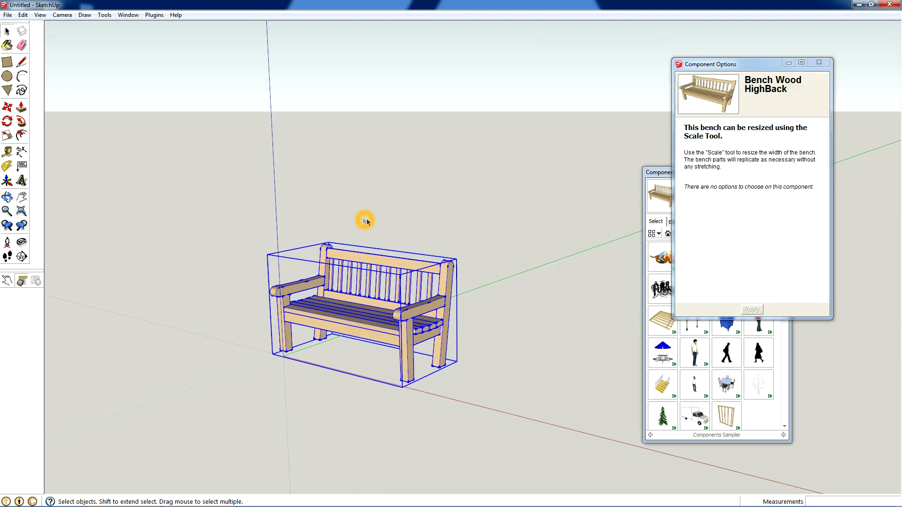
mouse_move(373, 239)
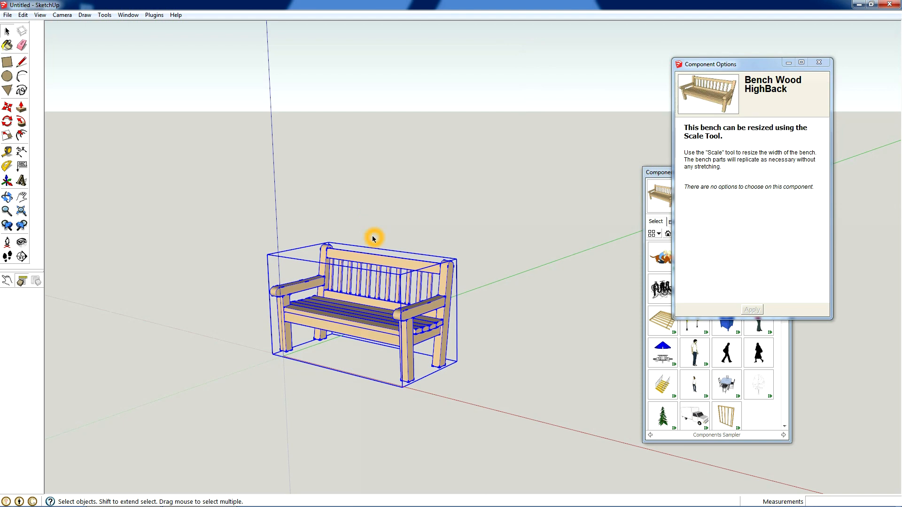
mouse_move(726, 166)
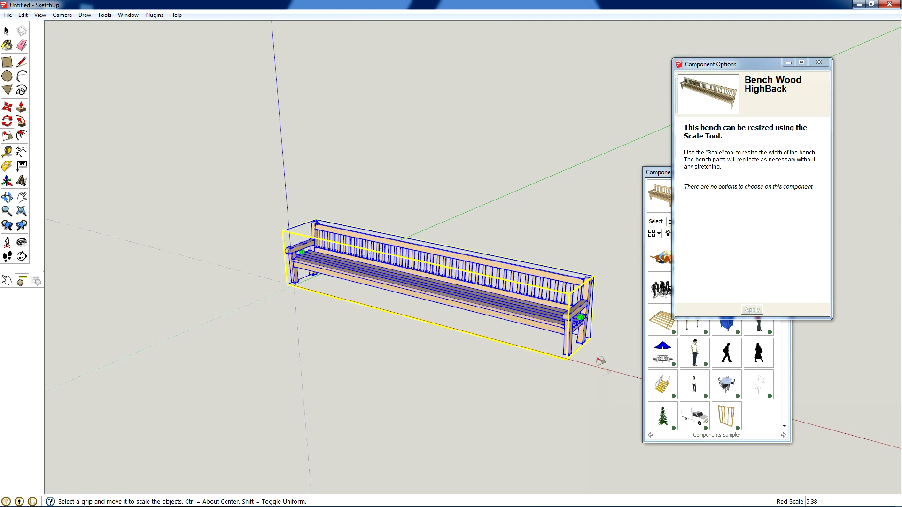
- Erase the lengthened bench and begin placing a Framing Wall component
click(7, 31)
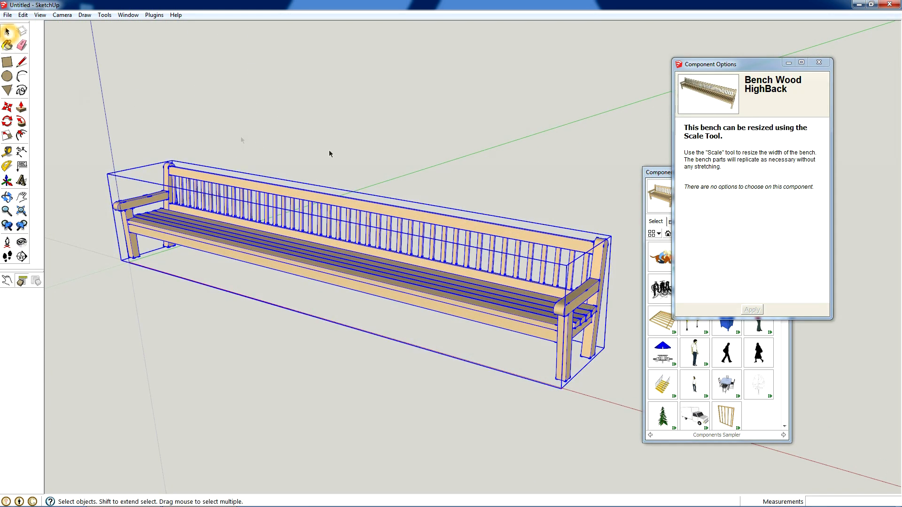
click(331, 154)
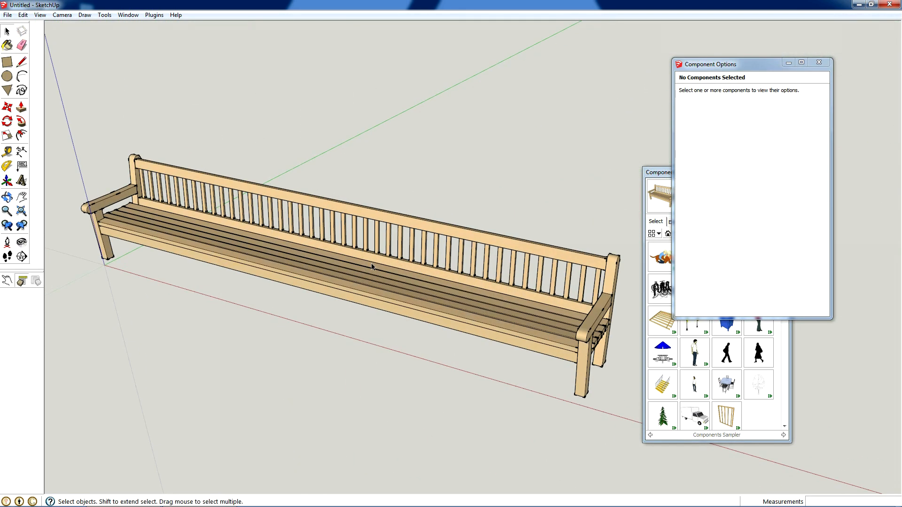
click(392, 274)
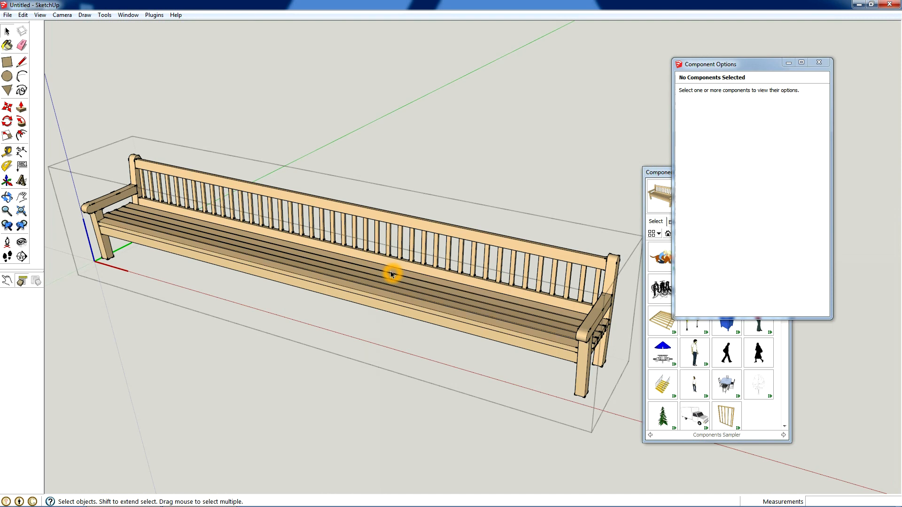
click(391, 275)
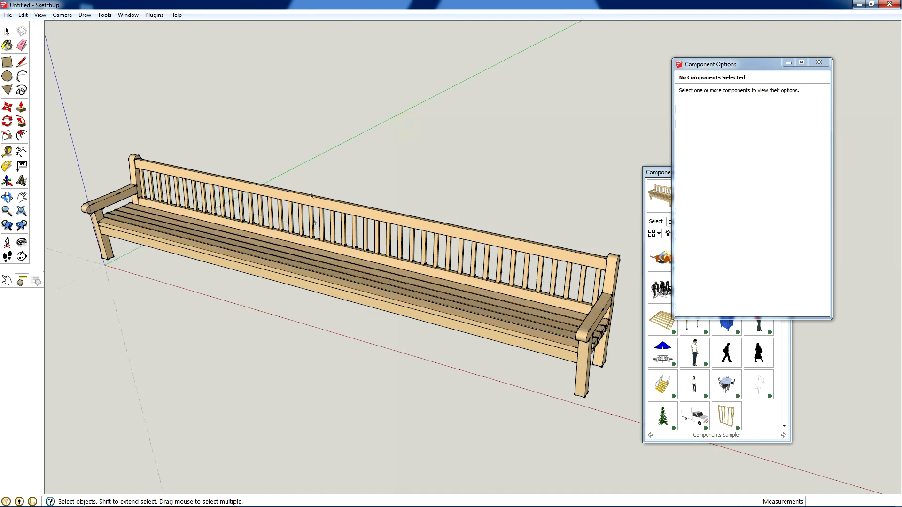
mouse_move(318, 207)
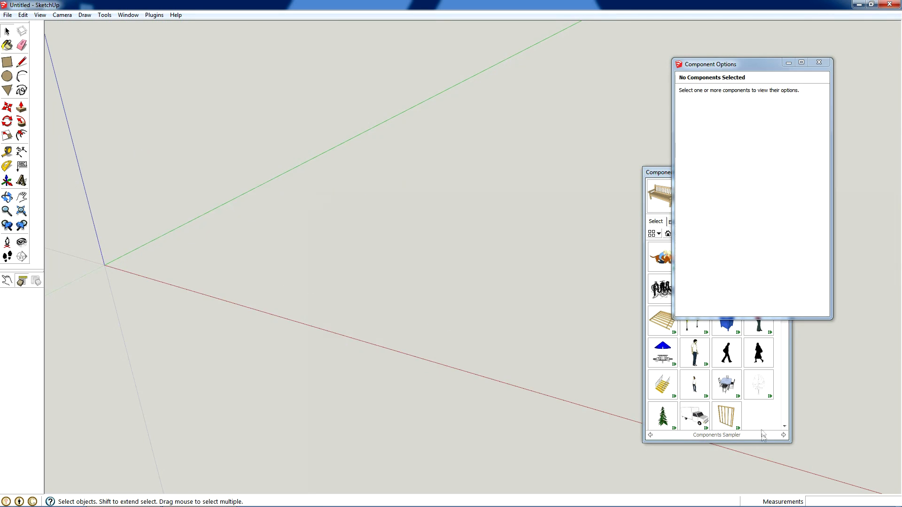
click(727, 415)
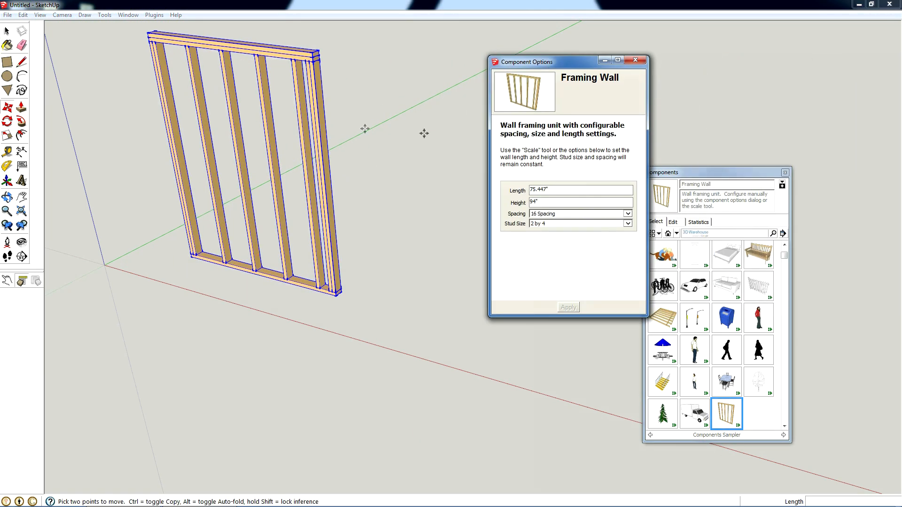
mouse_move(441, 135)
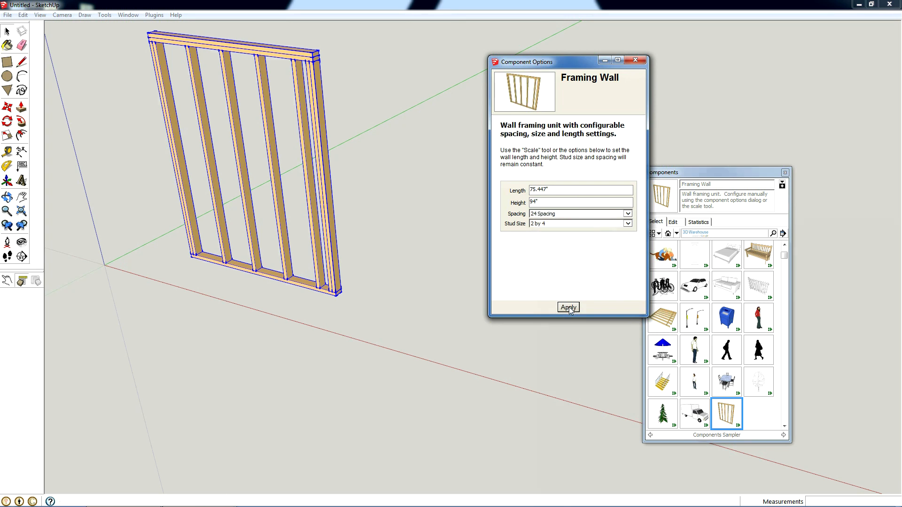
- Give the Framing Wall 24 Spacing, a 144-inch height and a longer length
click(568, 307)
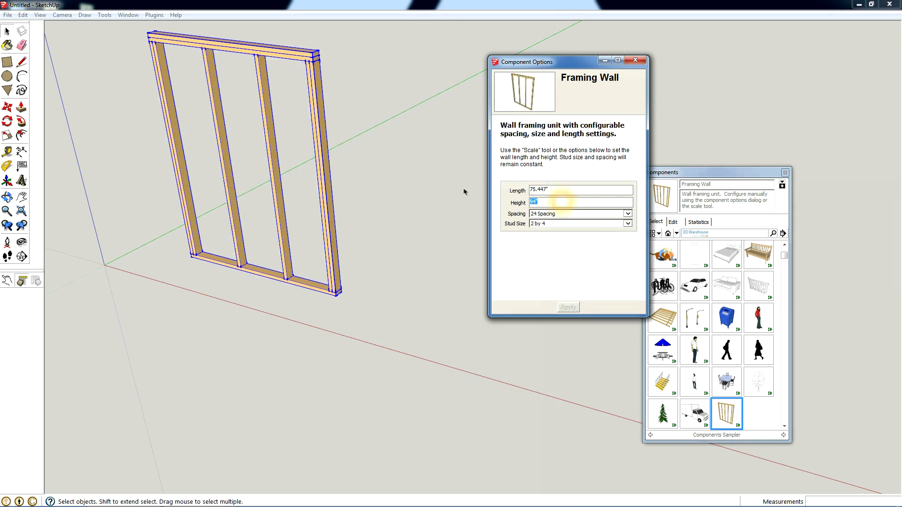
text(12)
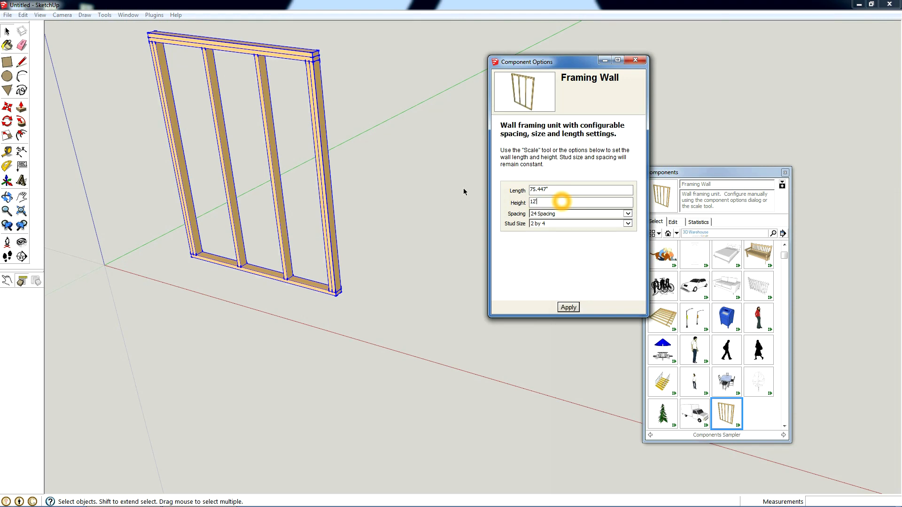
click(567, 306)
text(60)
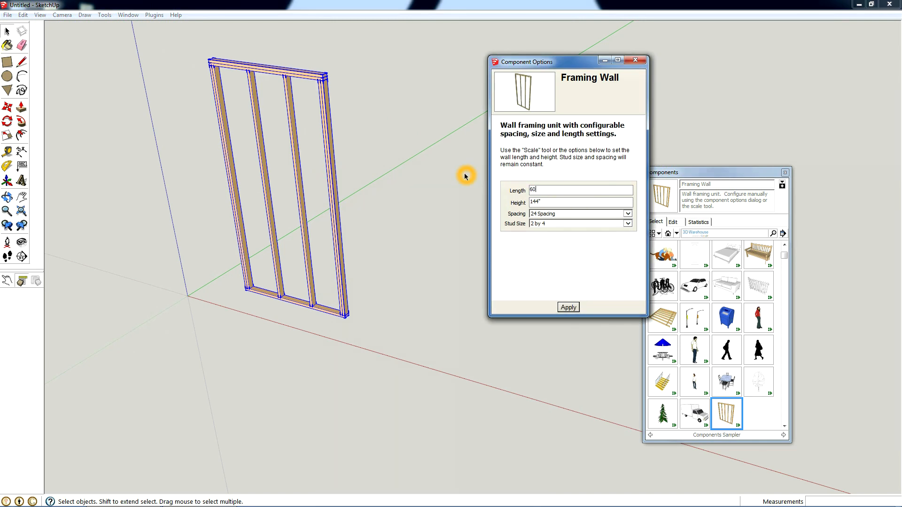
click(567, 306)
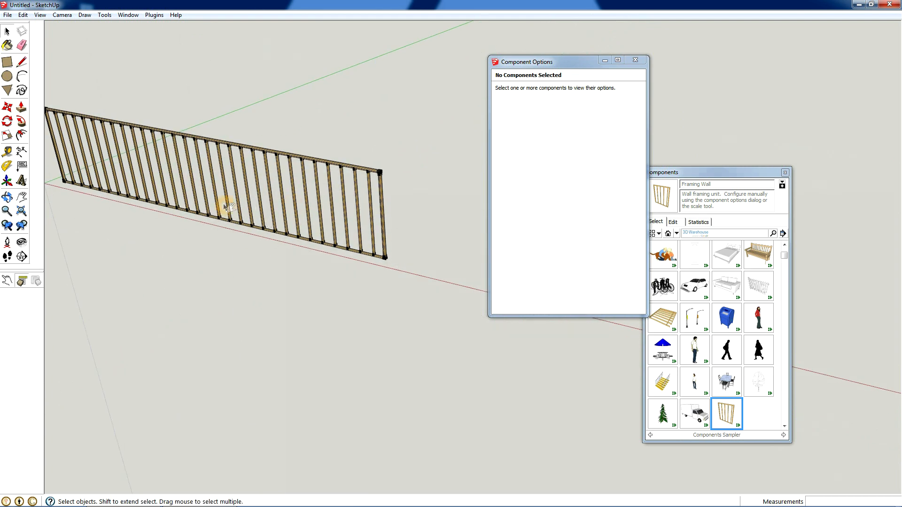
- Select the framing wall and scale it to a new size
click(226, 207)
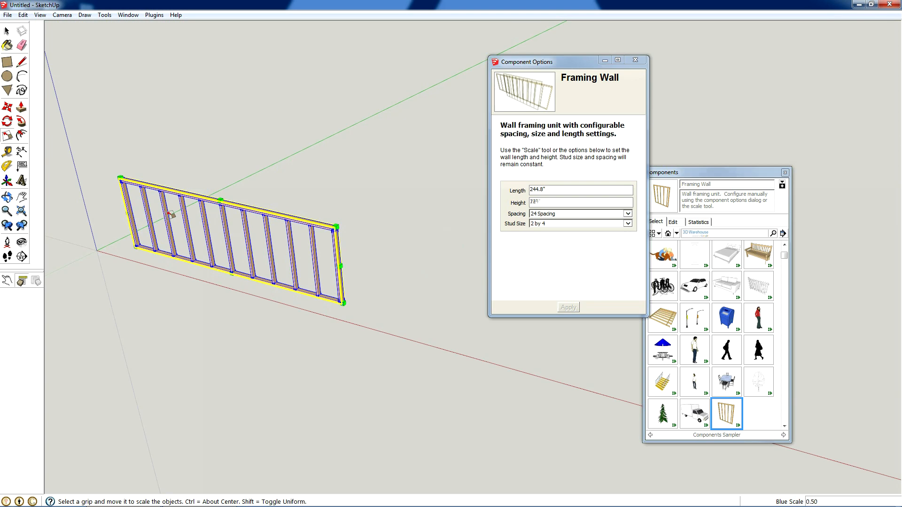
click(627, 223)
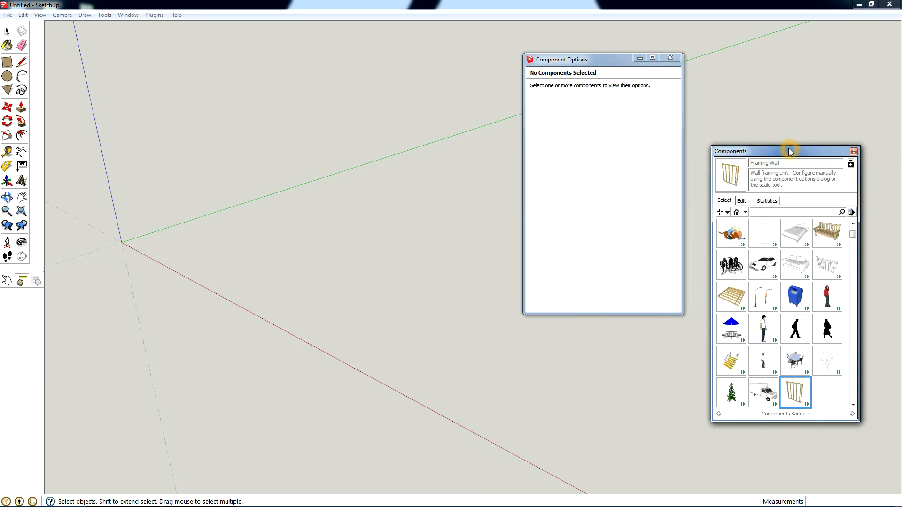
- Place the Car Sedan from the Components Sampler onto the ground
click(763, 265)
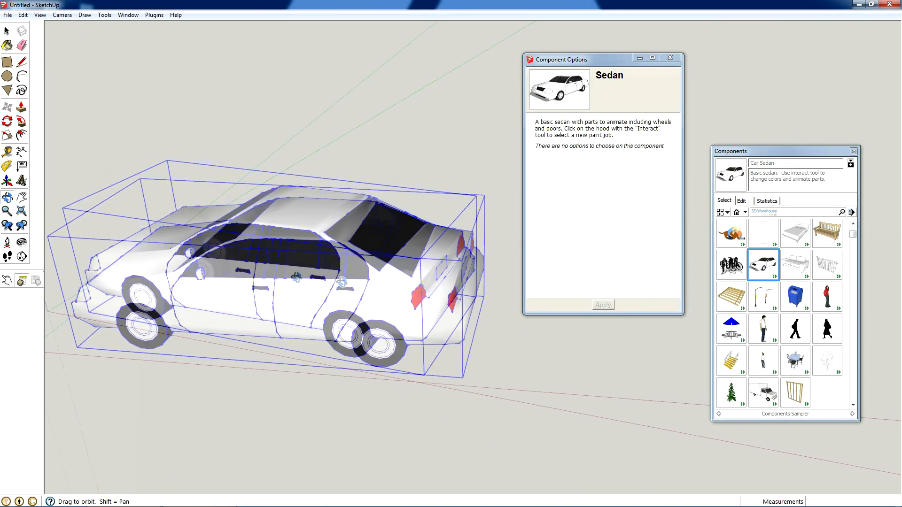
click(256, 174)
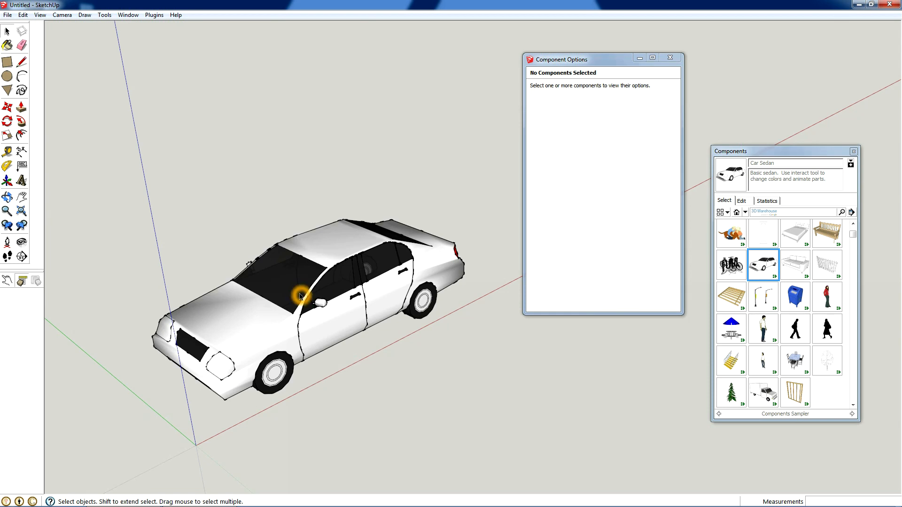
mouse_move(218, 320)
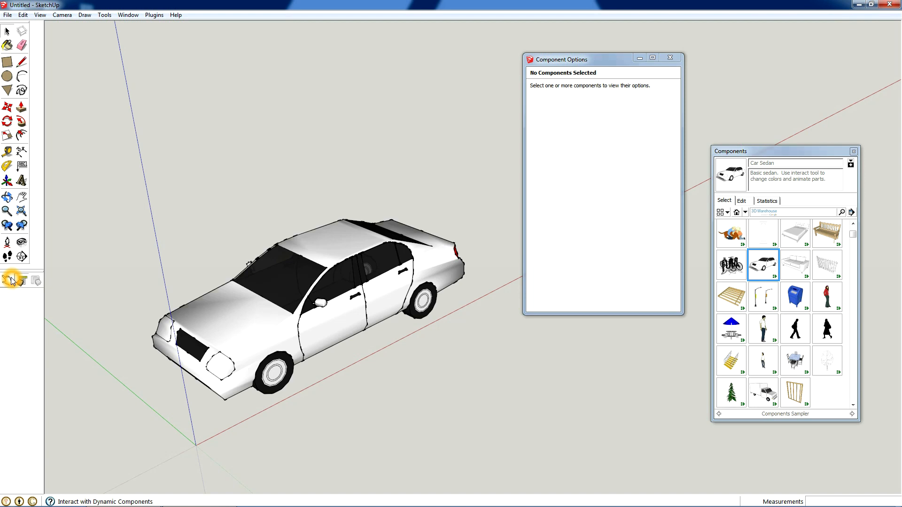
- Activate the Interact with Dynamic Components tool
click(7, 281)
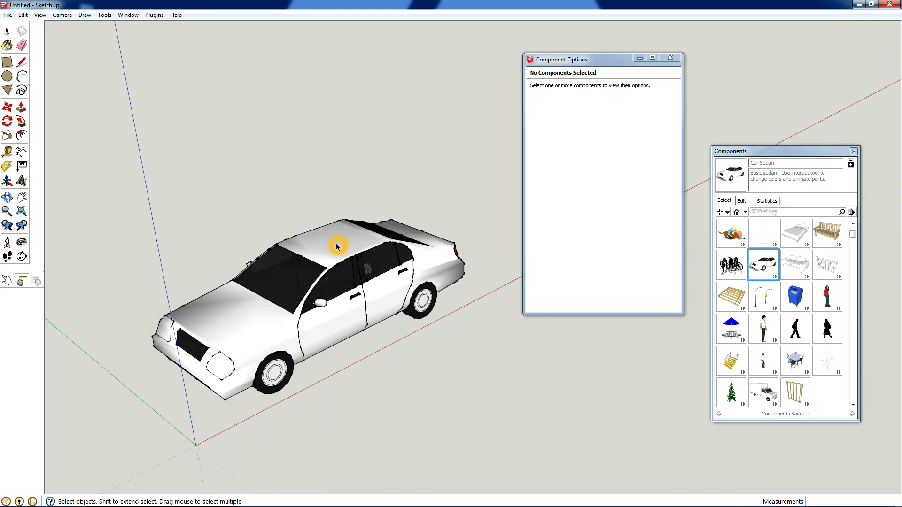
mouse_move(343, 248)
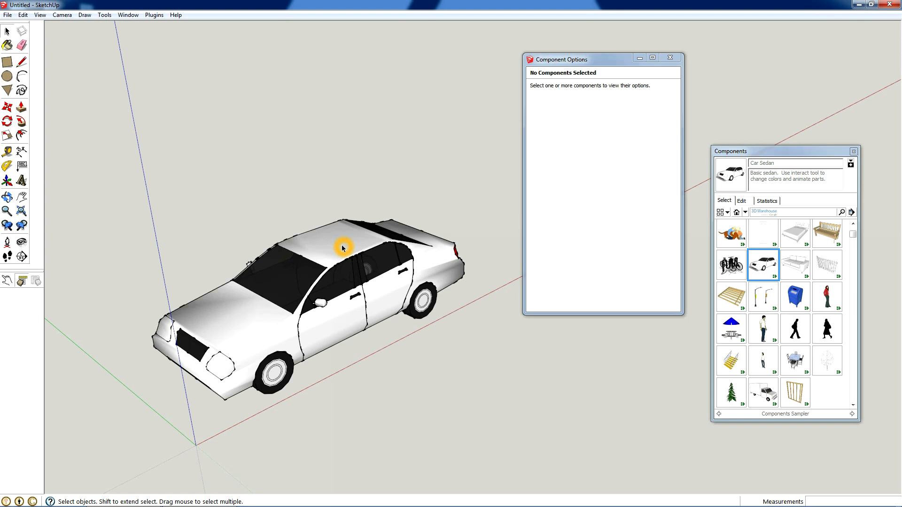
mouse_move(37, 264)
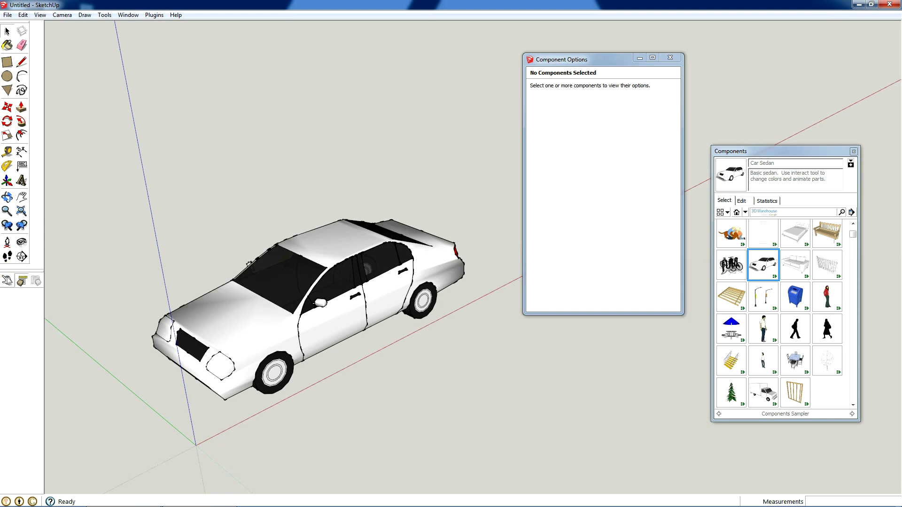
mouse_move(337, 373)
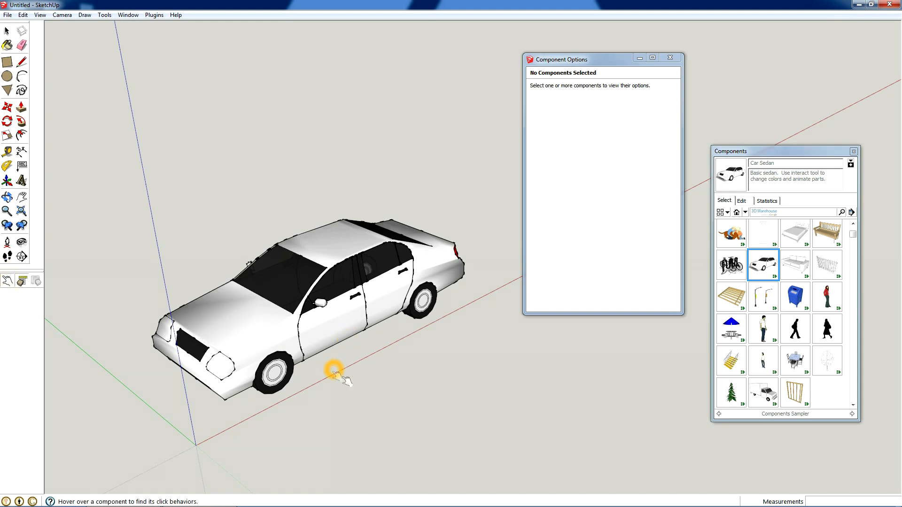
mouse_move(235, 311)
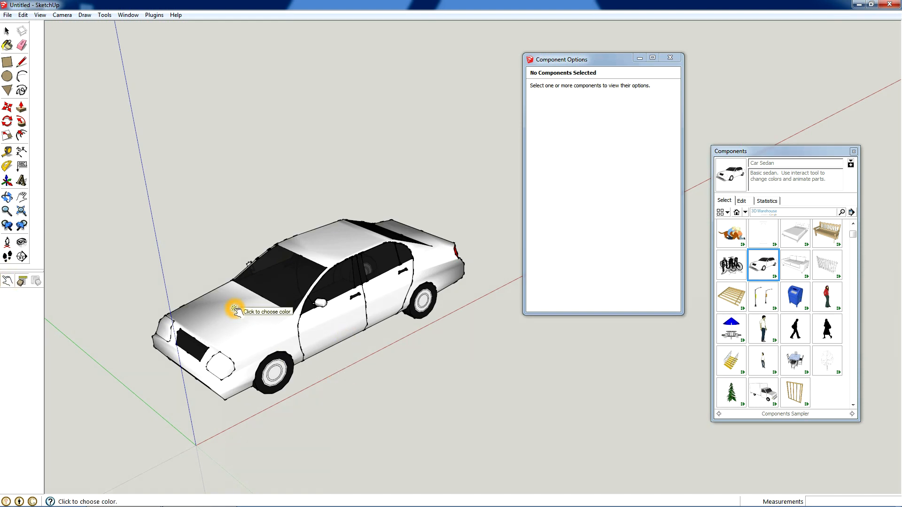
mouse_move(351, 319)
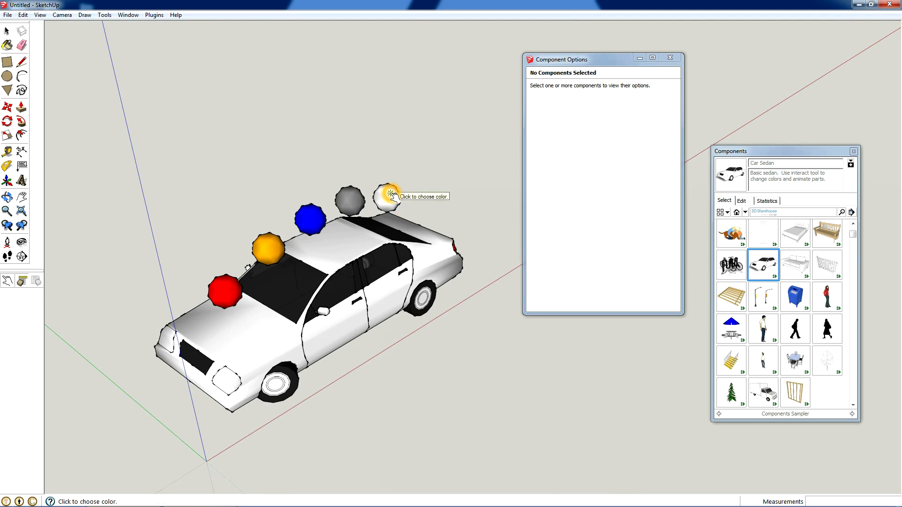
- Click the red colour ball with the Interact tool to paint the Car Sedan red
click(389, 197)
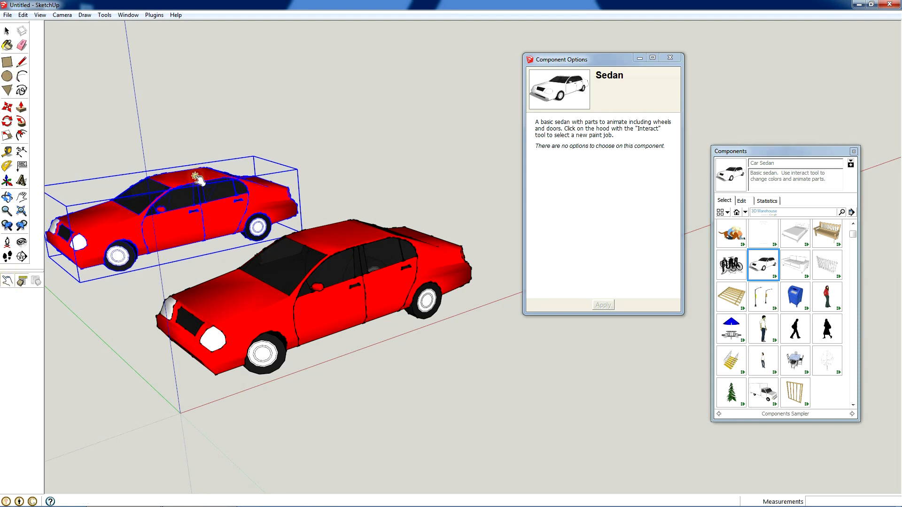
- Cycle paint colours to make the front sedan blue and the rear sedan grey
click(198, 177)
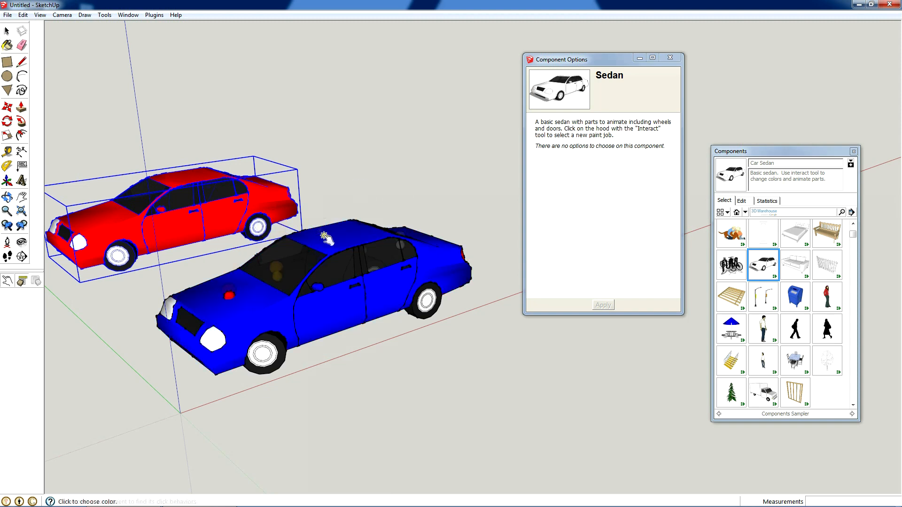
click(219, 198)
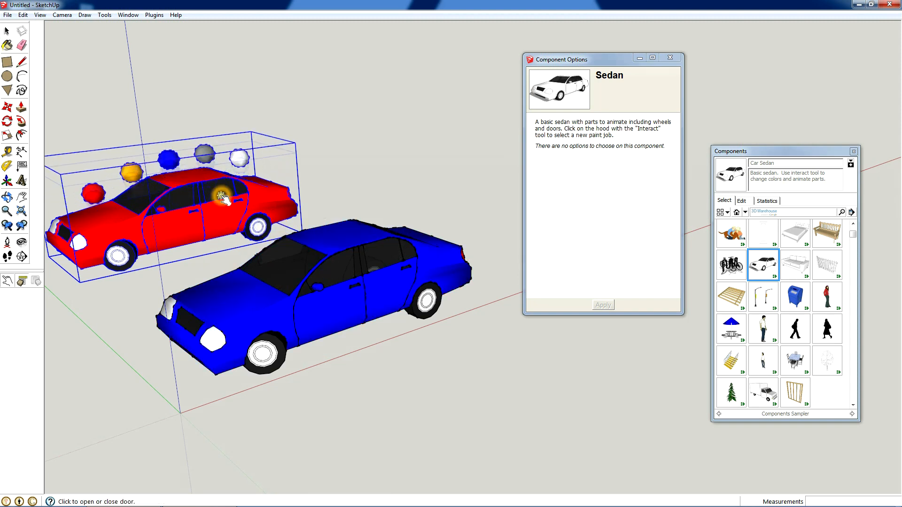
click(218, 196)
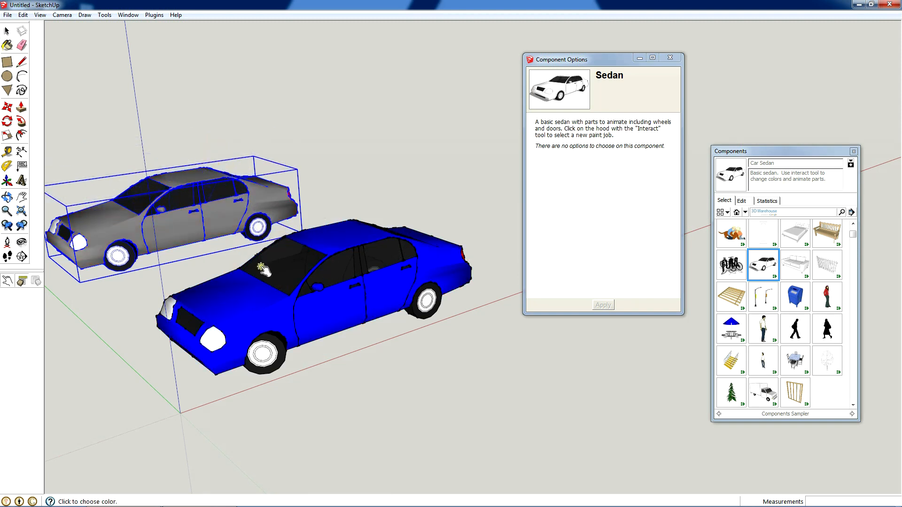
mouse_move(178, 230)
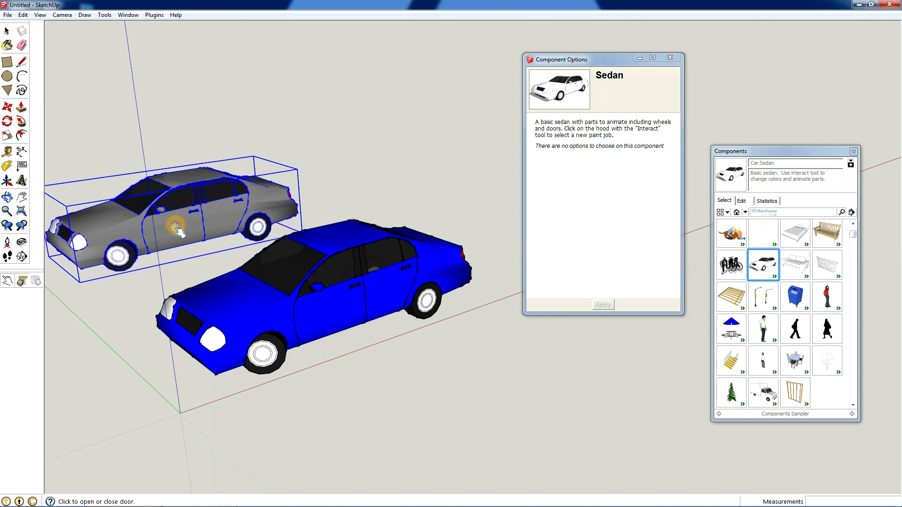
- Open and close the rear sedan's door, then deselect both cars
click(178, 227)
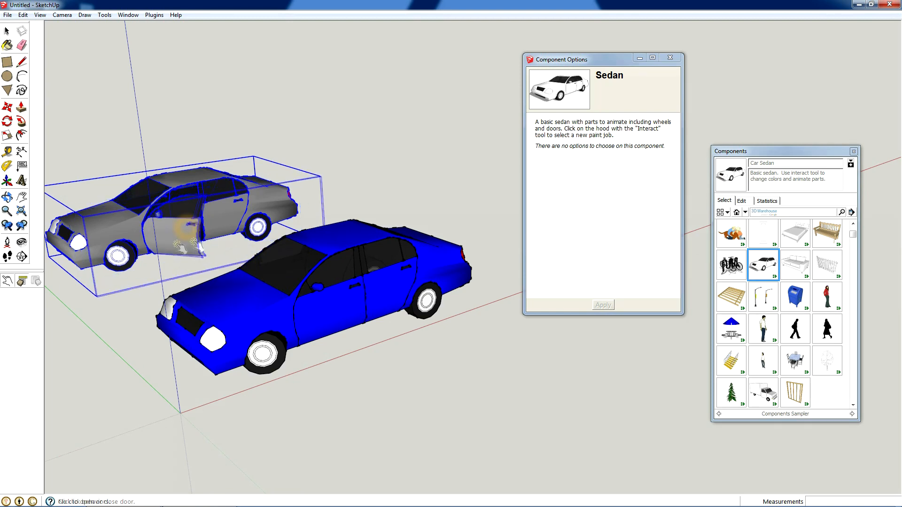
click(185, 230)
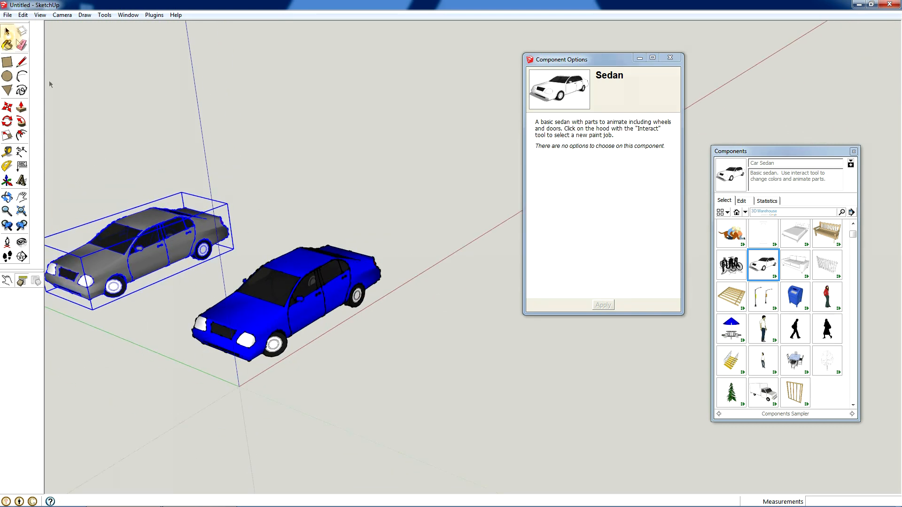
click(291, 158)
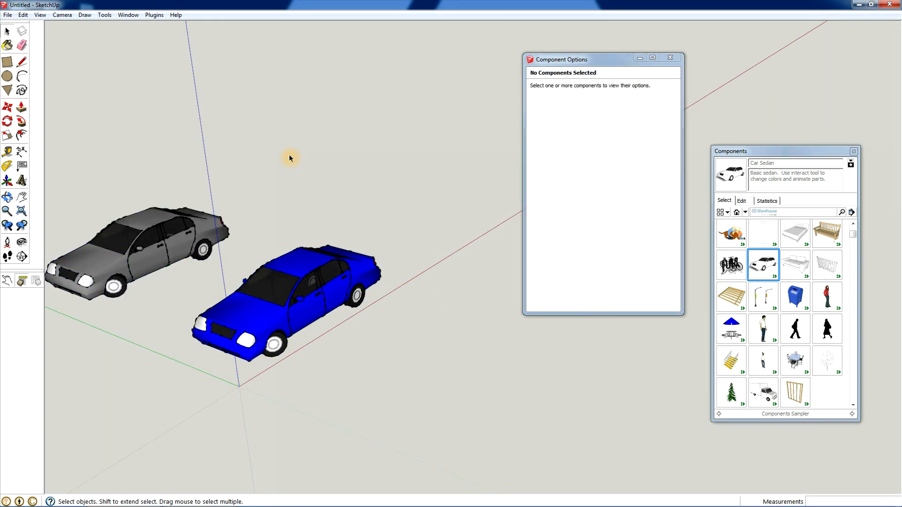